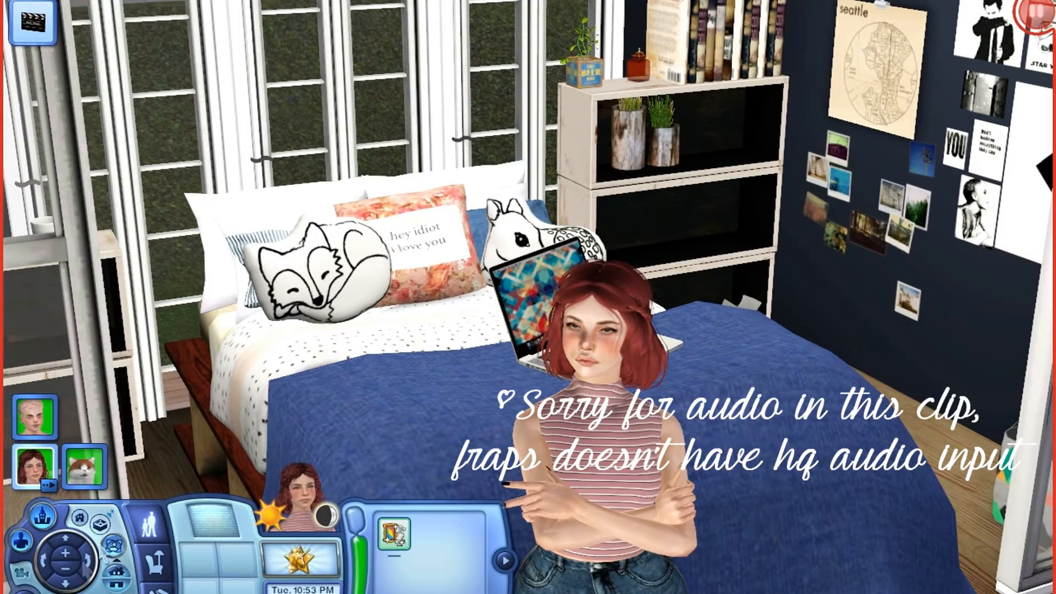
# Step: Bring up The Sims 3 game menu to reach the graphics options
pyautogui.click(32, 23)
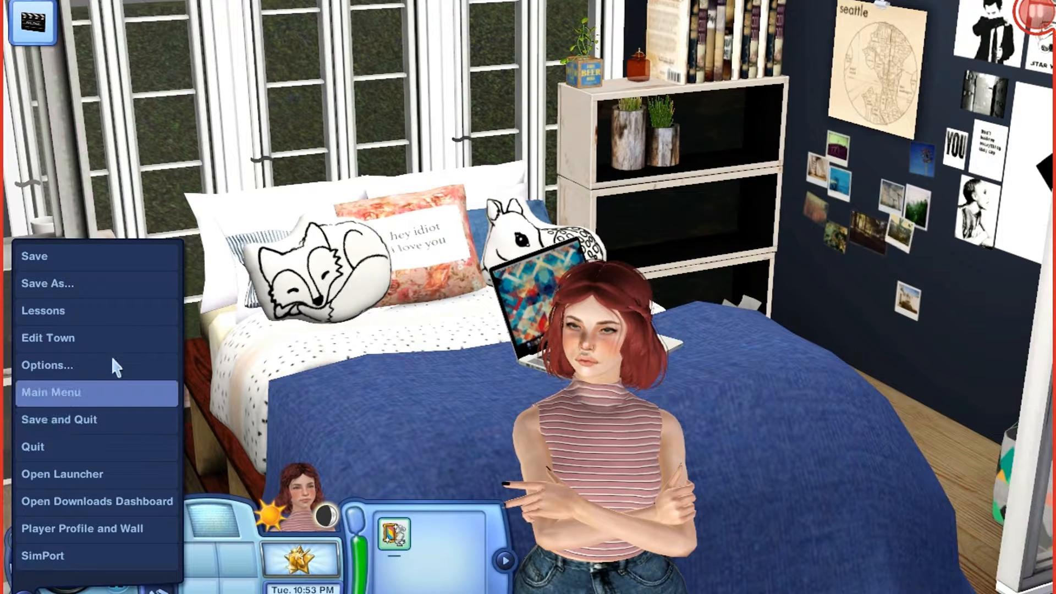
pyautogui.moveTo(98, 365)
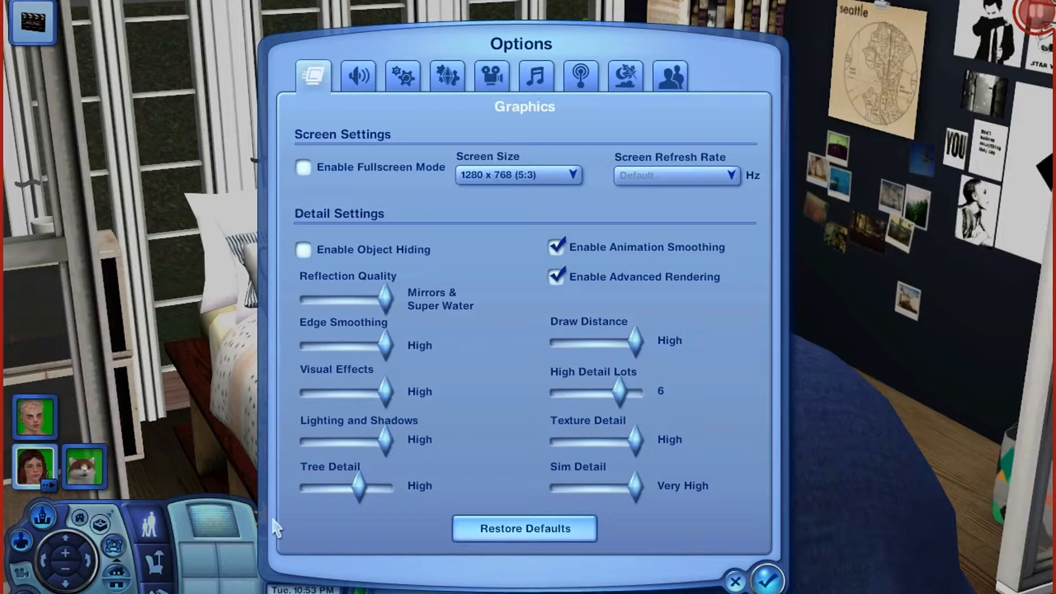
pyautogui.moveTo(819, 517)
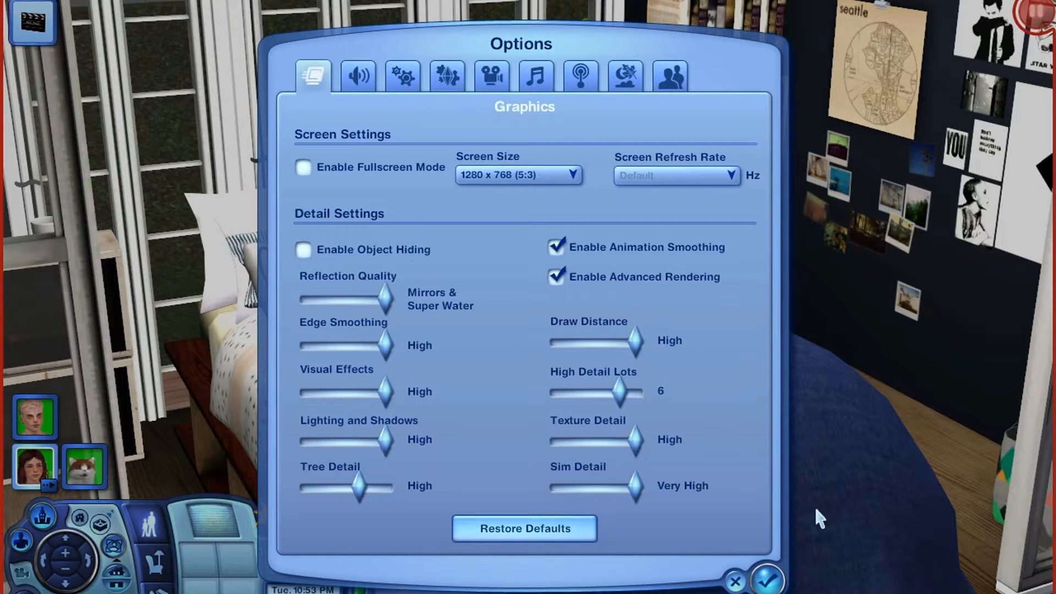
pyautogui.moveTo(360, 495)
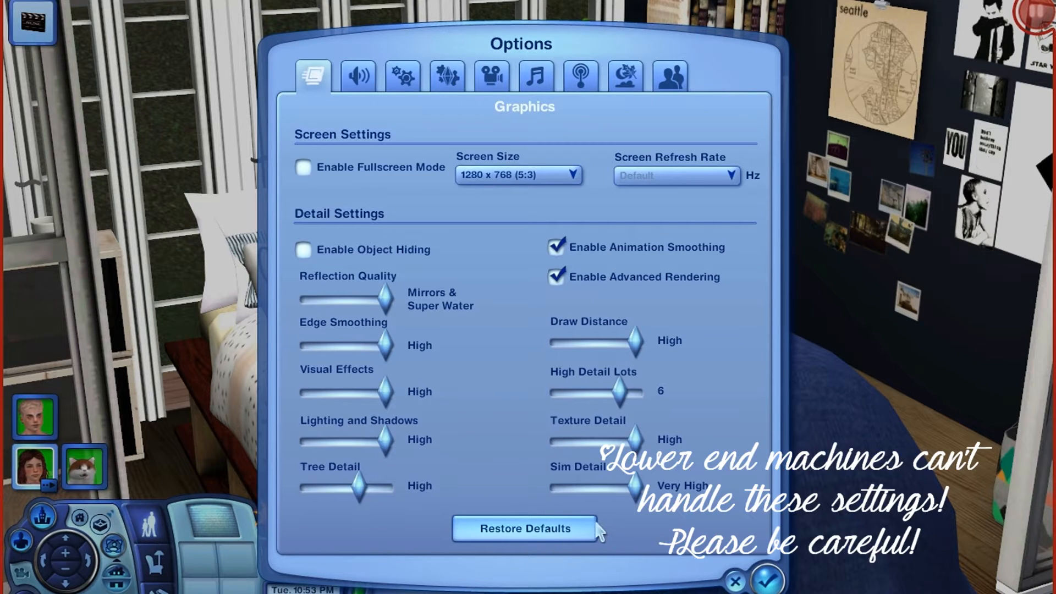
pyautogui.moveTo(832, 483)
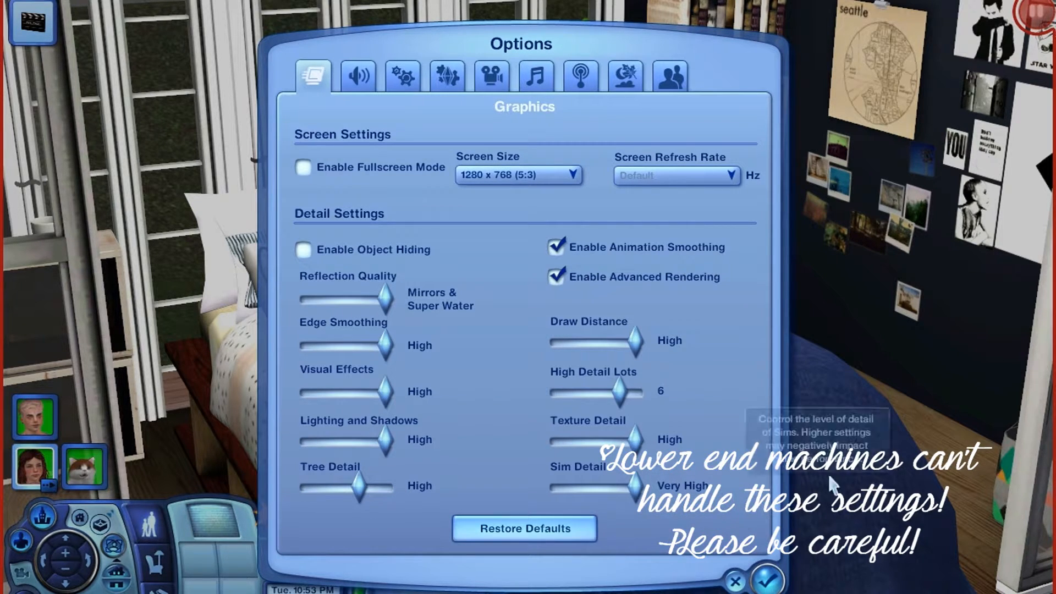
pyautogui.moveTo(889, 505)
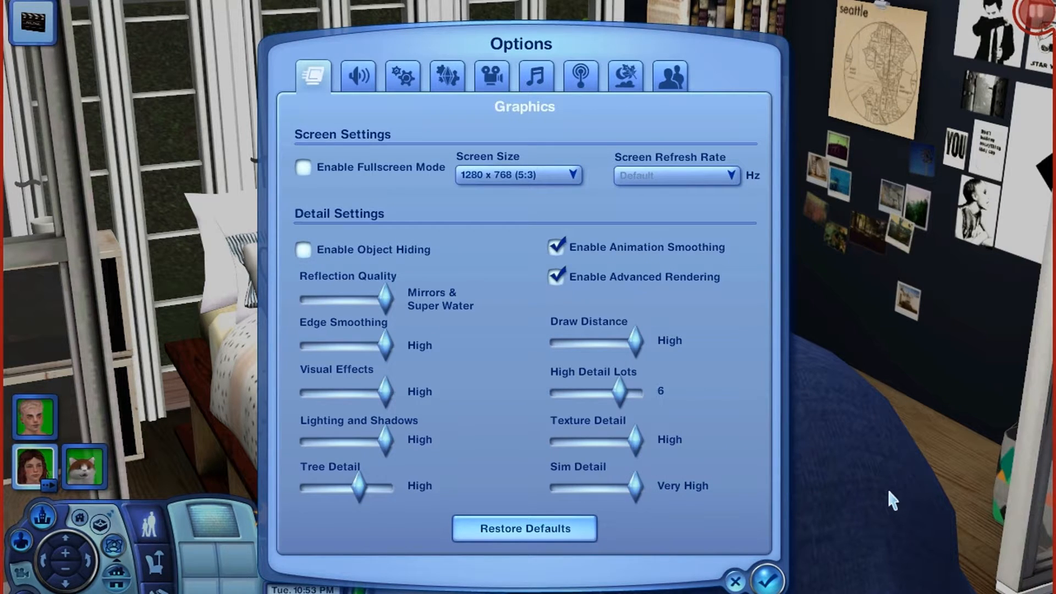
pyautogui.moveTo(862, 515)
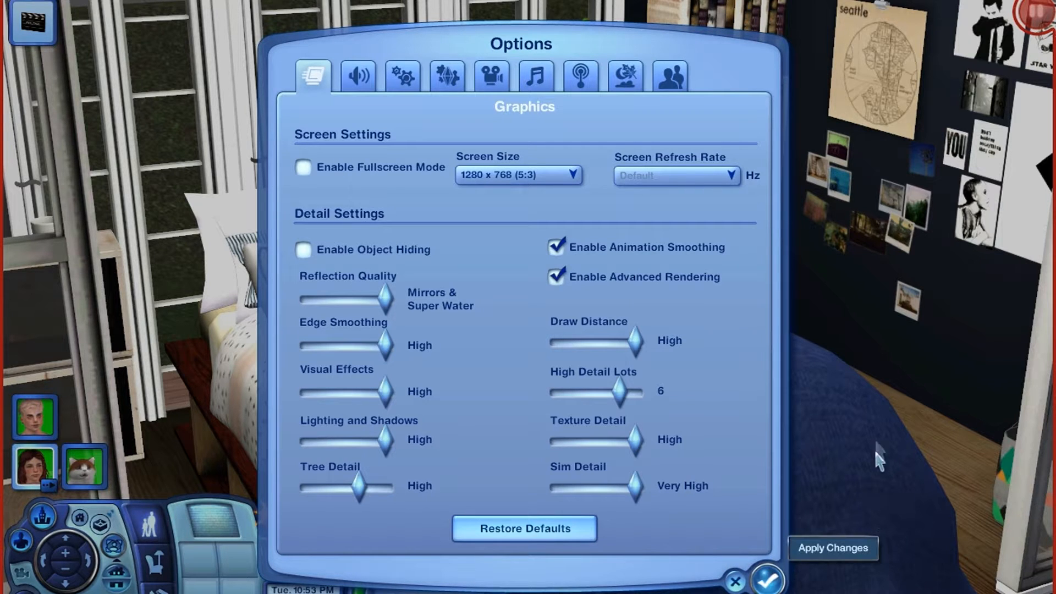
# Step: Apply the graphics changes and leave the Options screen
pyautogui.click(766, 581)
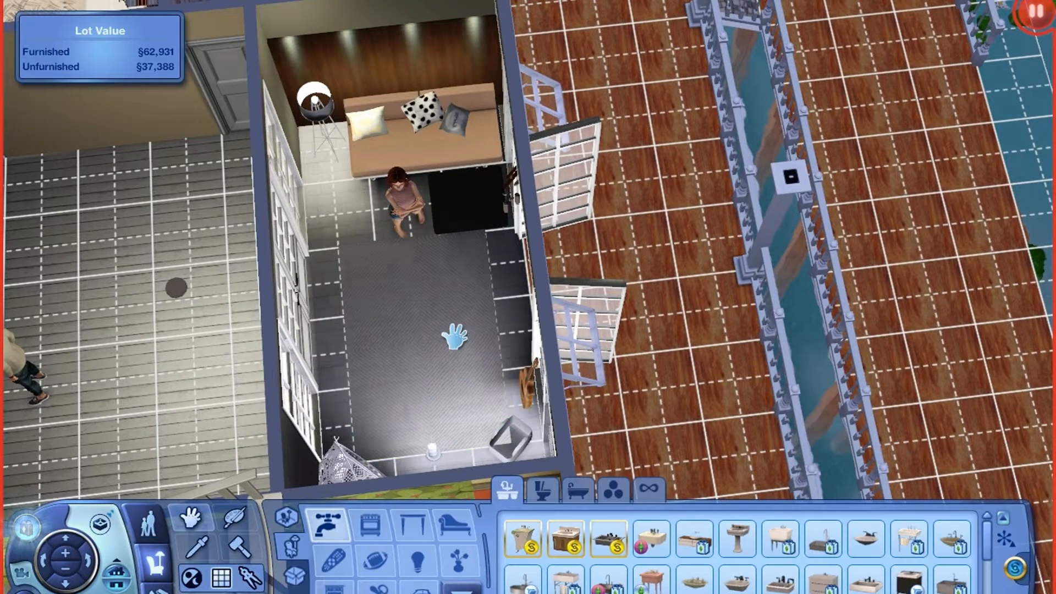
pyautogui.click(422, 330)
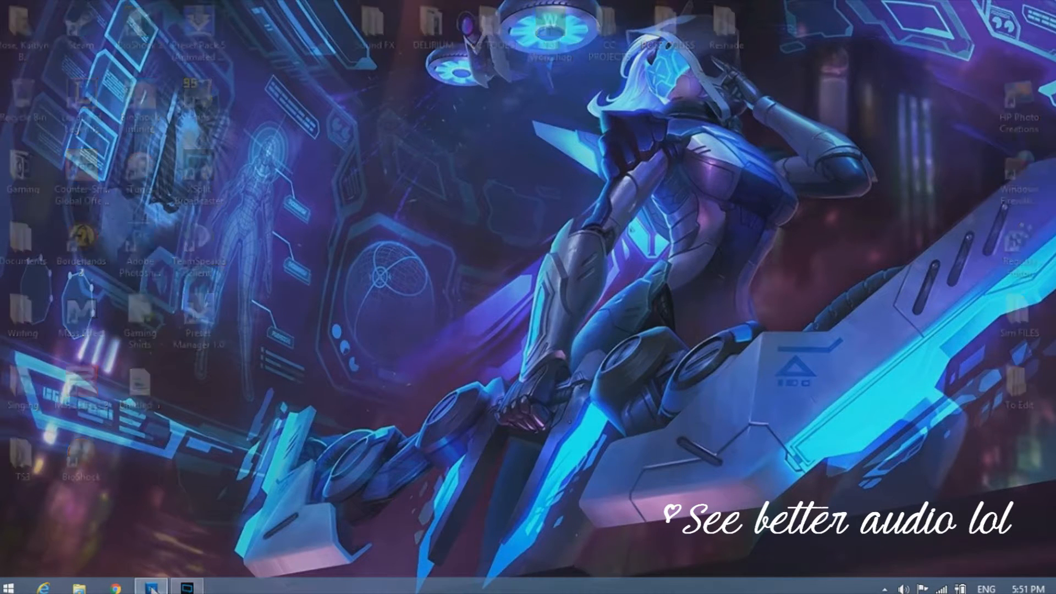
# Step: Launch Photoshop and browse the Open dialog into the Screenshots folder
pyautogui.click(150, 587)
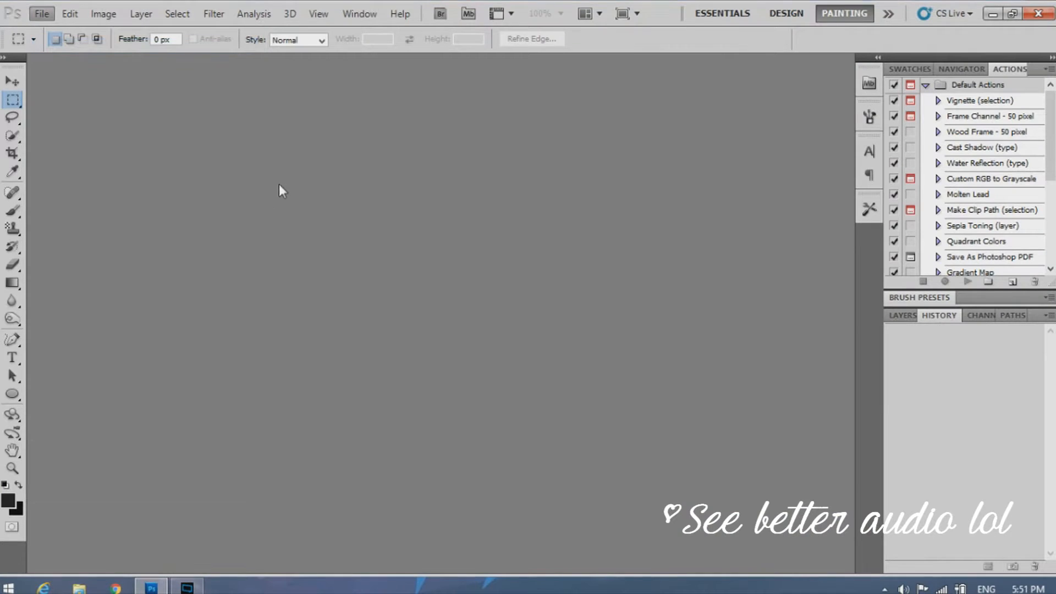
pyautogui.click(40, 13)
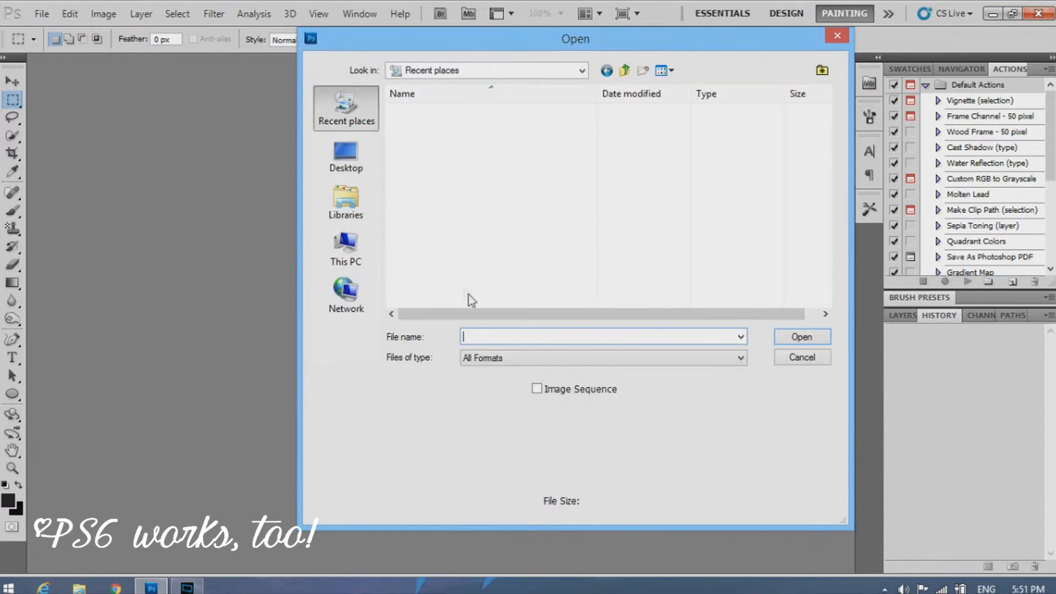
pyautogui.click(417, 139)
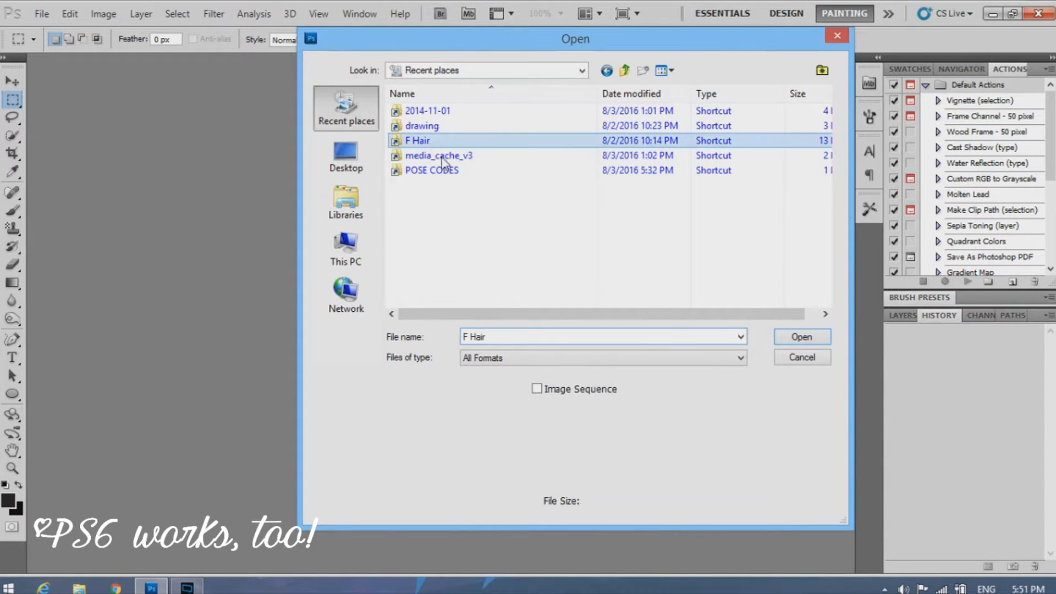
pyautogui.click(581, 70)
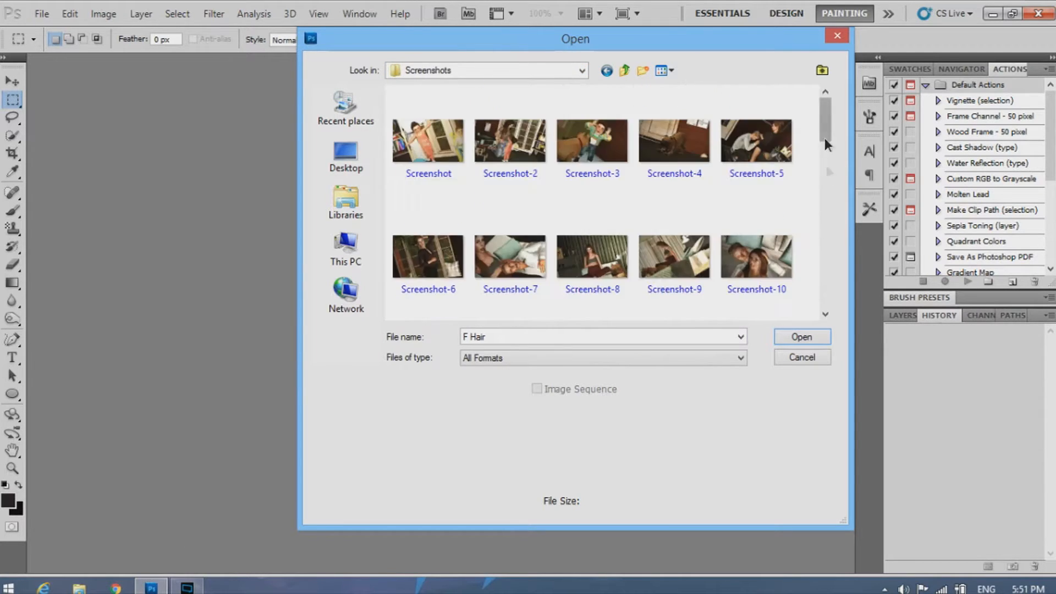
# Step: Locate Screenshot-61 in the folder and open it for editing
pyautogui.scroll(-3)
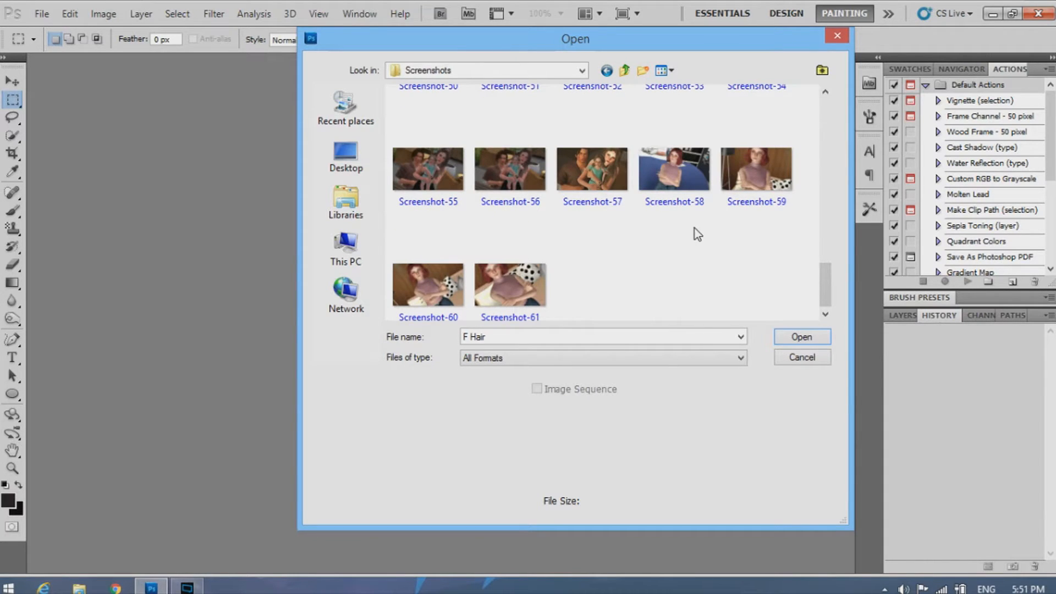
pyautogui.moveTo(760, 285)
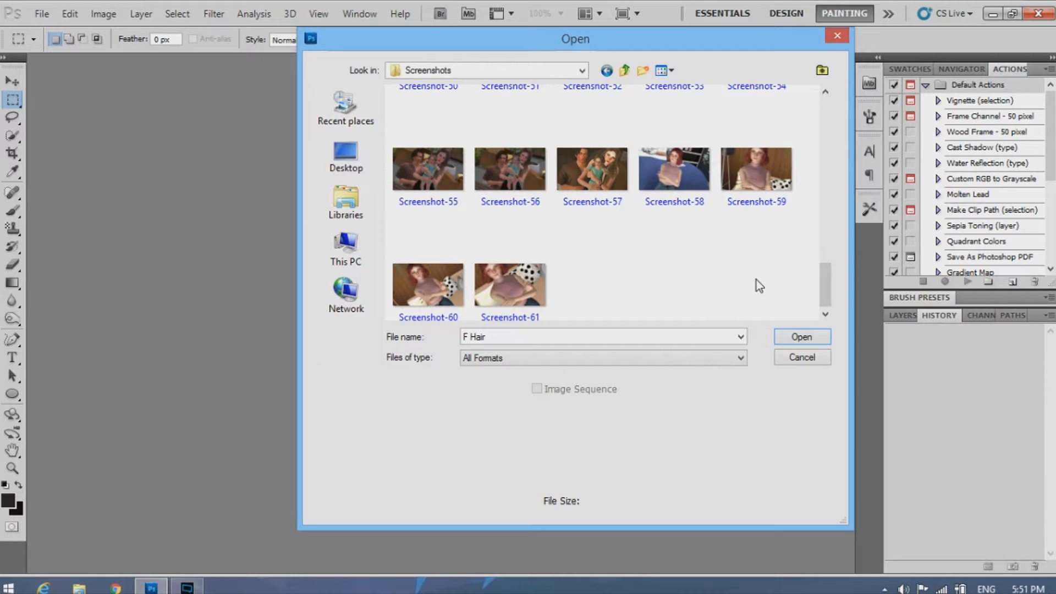
pyautogui.click(510, 284)
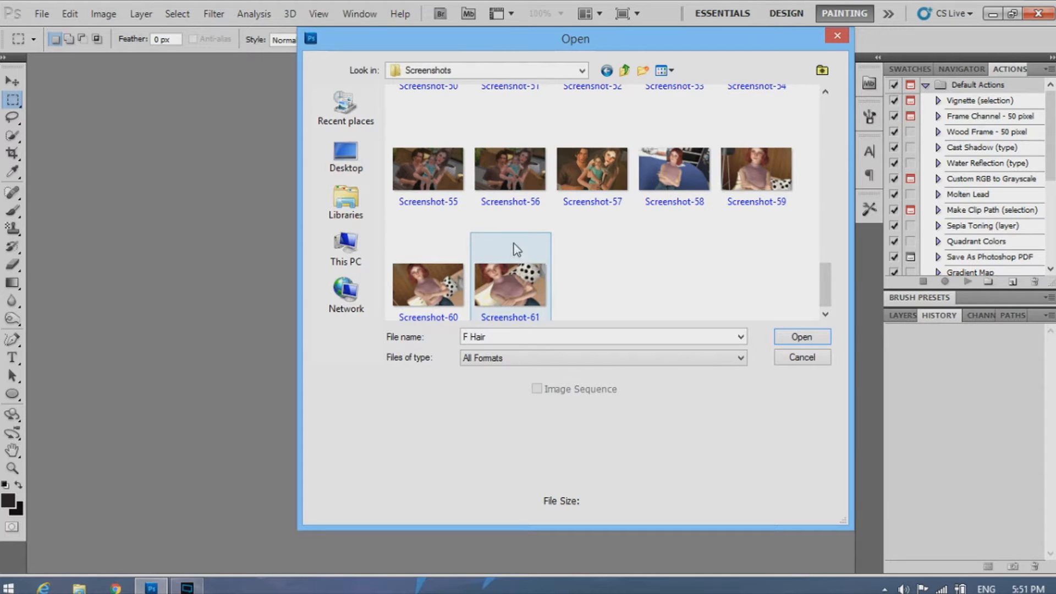
pyautogui.click(509, 283)
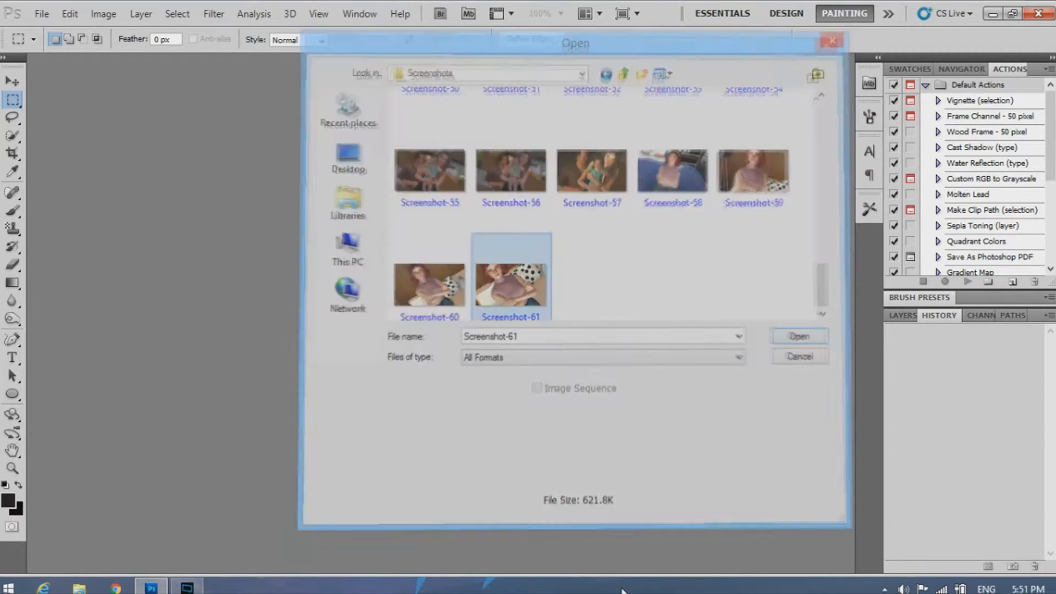
# Step: Confirm opening Screenshot-61, switch to the Move tool and reveal the custom actions
pyautogui.click(799, 337)
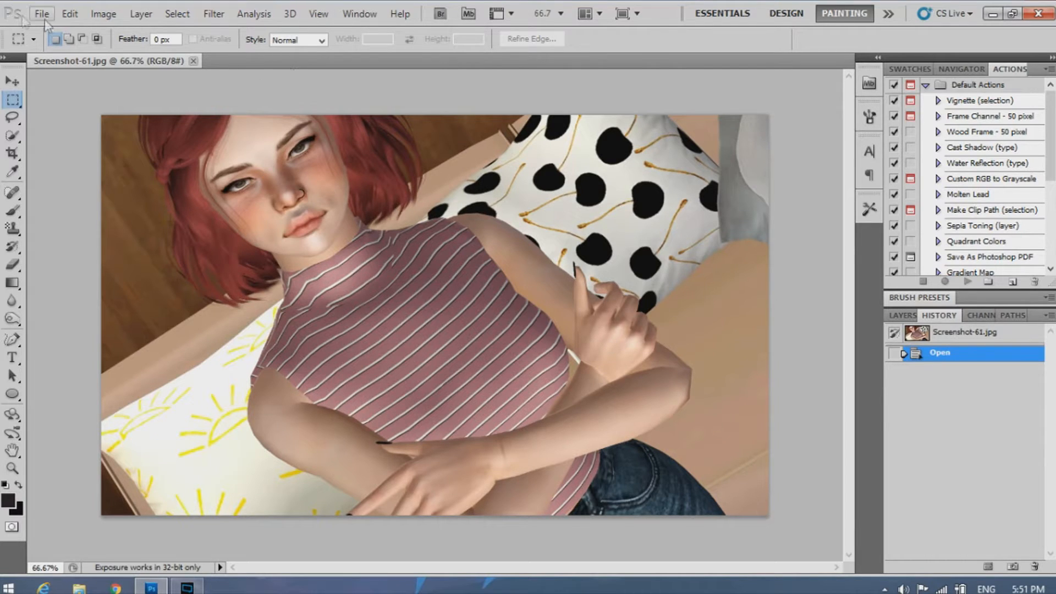
pyautogui.click(11, 81)
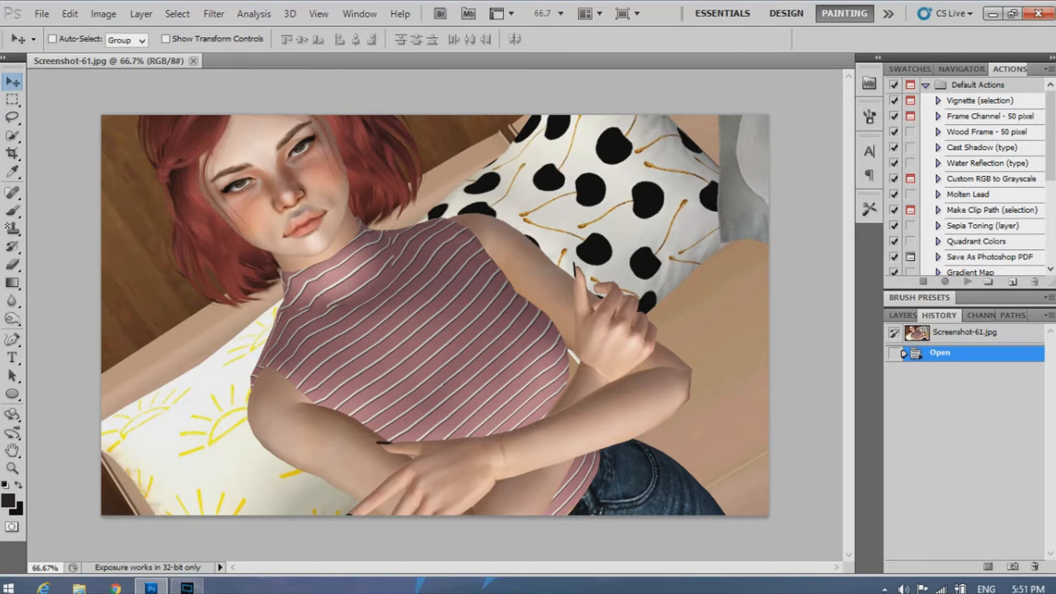
pyautogui.scroll(-3)
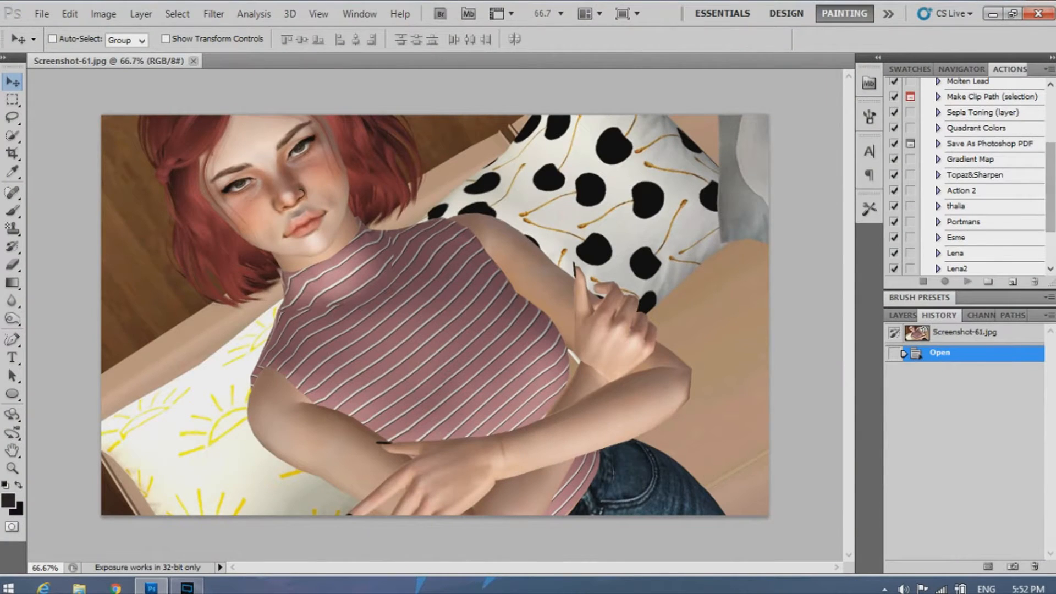
# Step: Run the Topaz&Sharpen action to sharpen and clean the screenshot
pyautogui.click(978, 175)
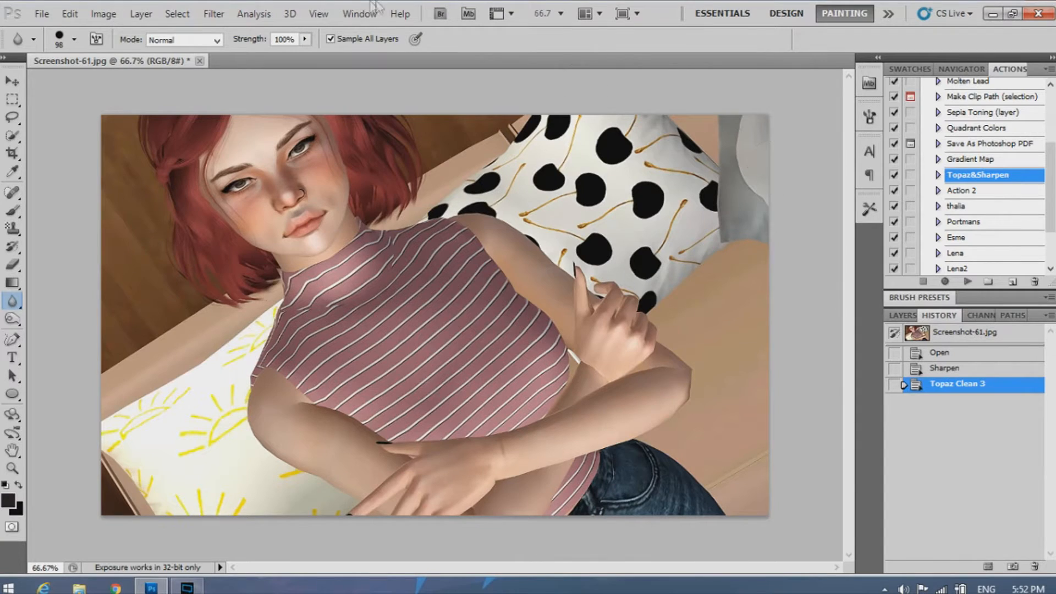
pyautogui.moveTo(38, 108)
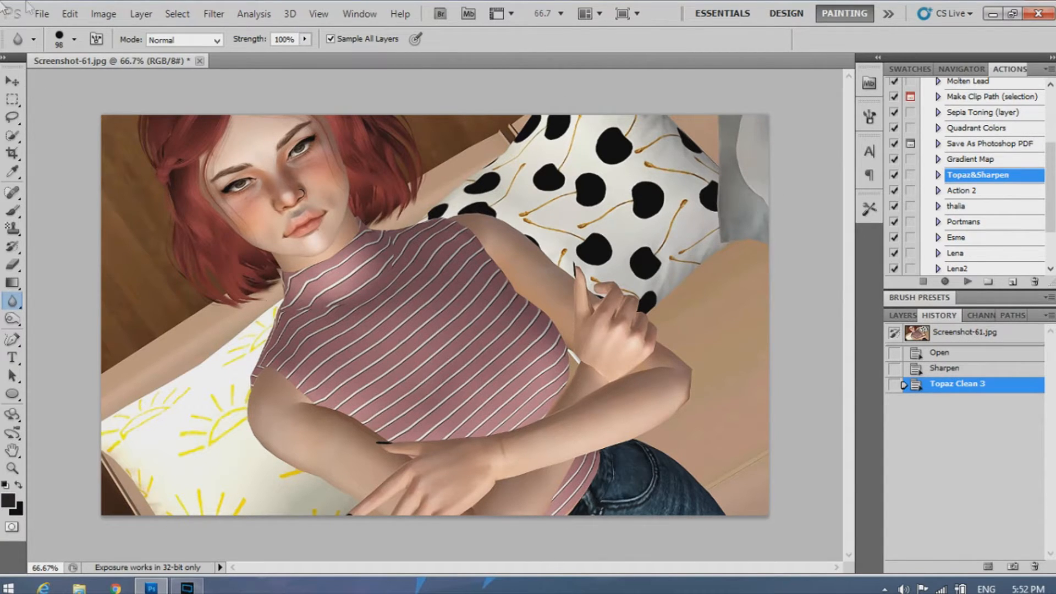
# Step: Blur the lower-left sun pillow, the hair's left edge and nearby background
pyautogui.click(13, 301)
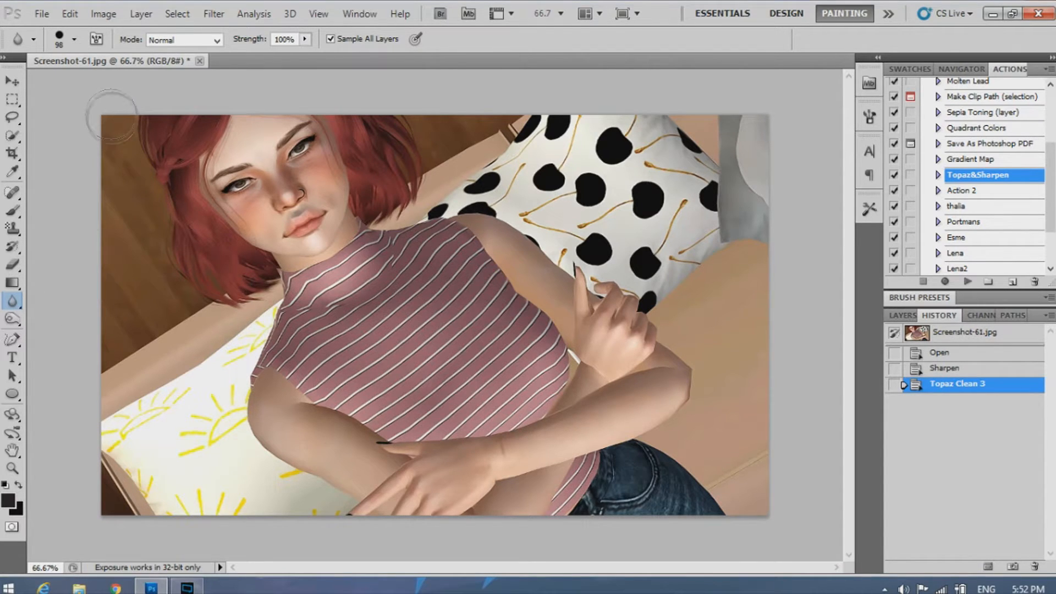
pyautogui.moveTo(155, 289)
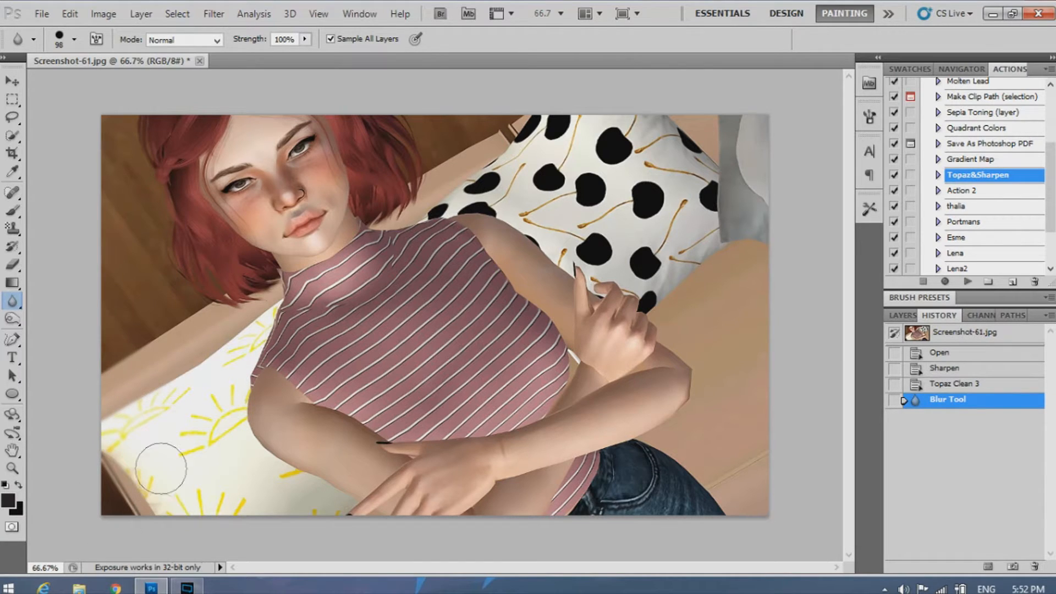
pyautogui.moveTo(162, 469); pyautogui.dragTo(269, 269)
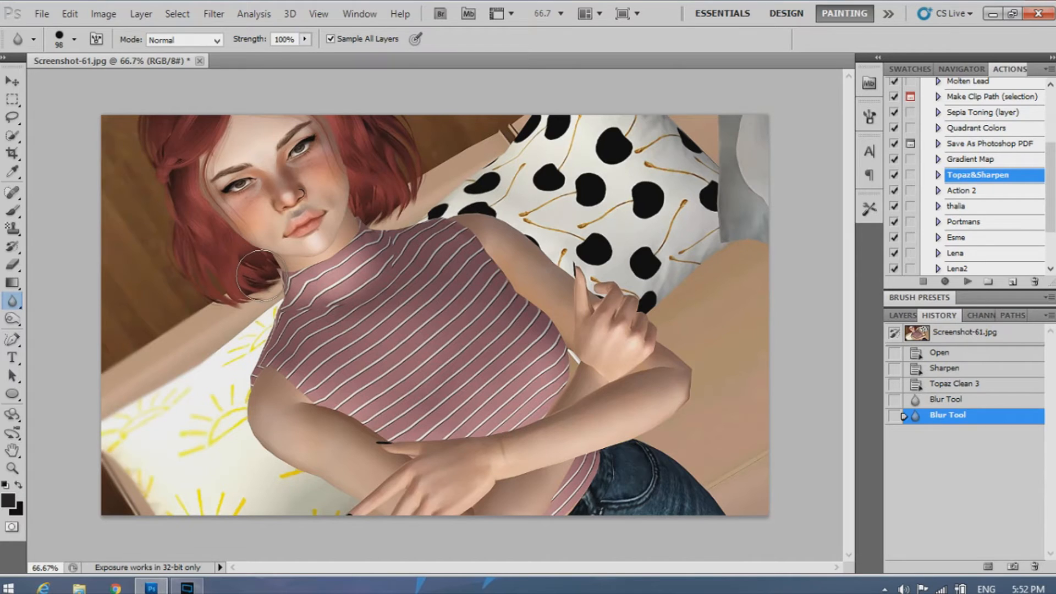
pyautogui.moveTo(263, 280); pyautogui.dragTo(213, 286)
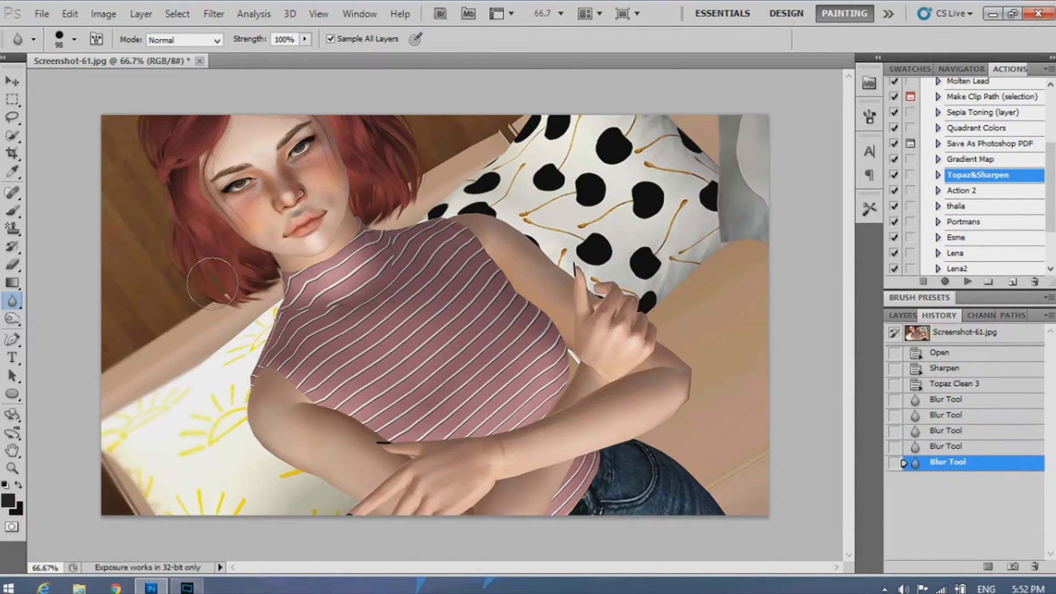
pyautogui.moveTo(213, 283); pyautogui.dragTo(245, 350)
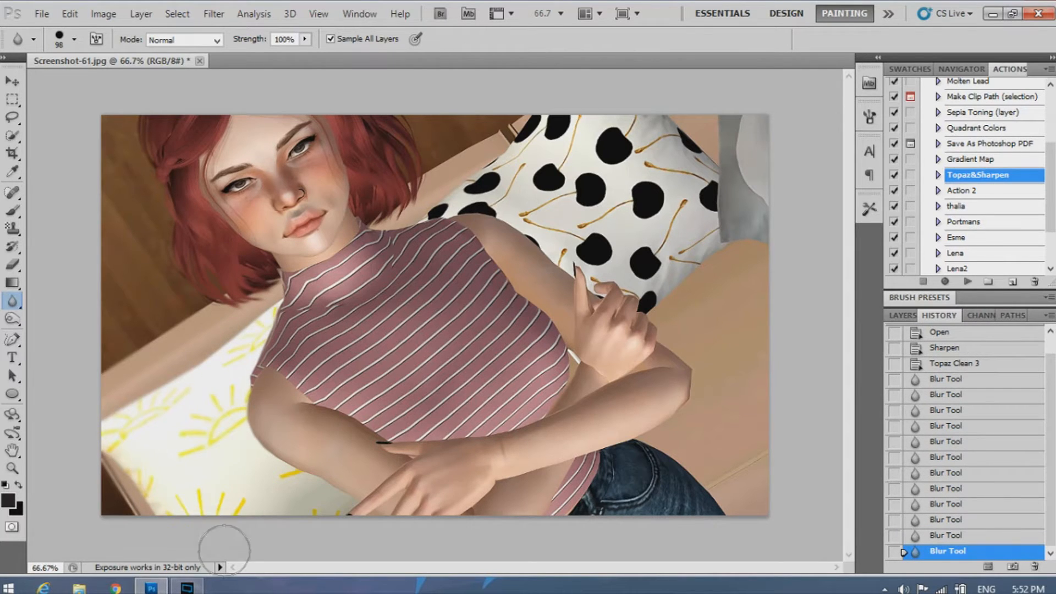
pyautogui.moveTo(299, 484)
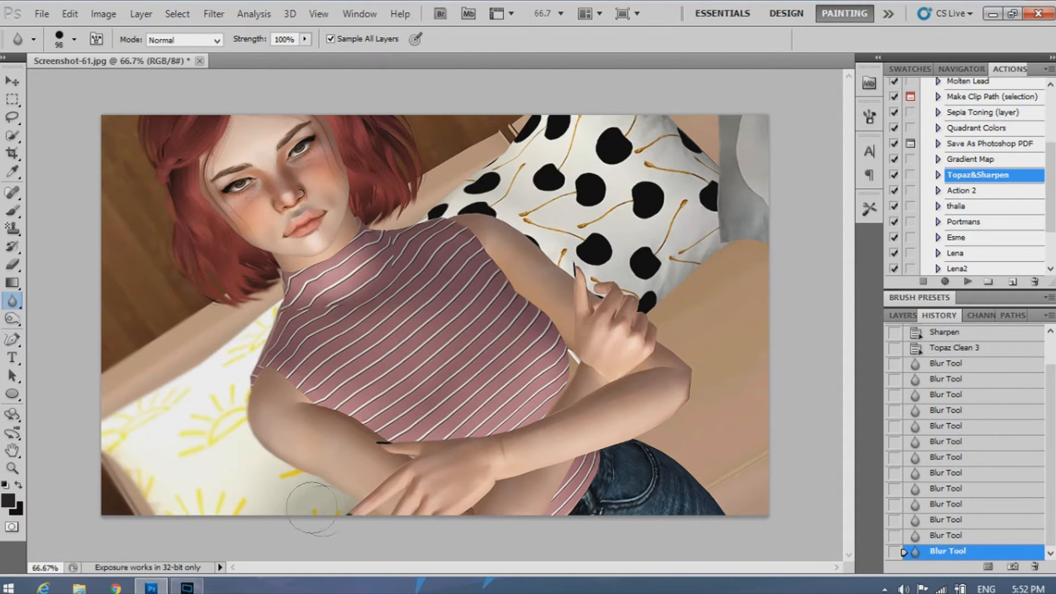
pyautogui.moveTo(431, 146)
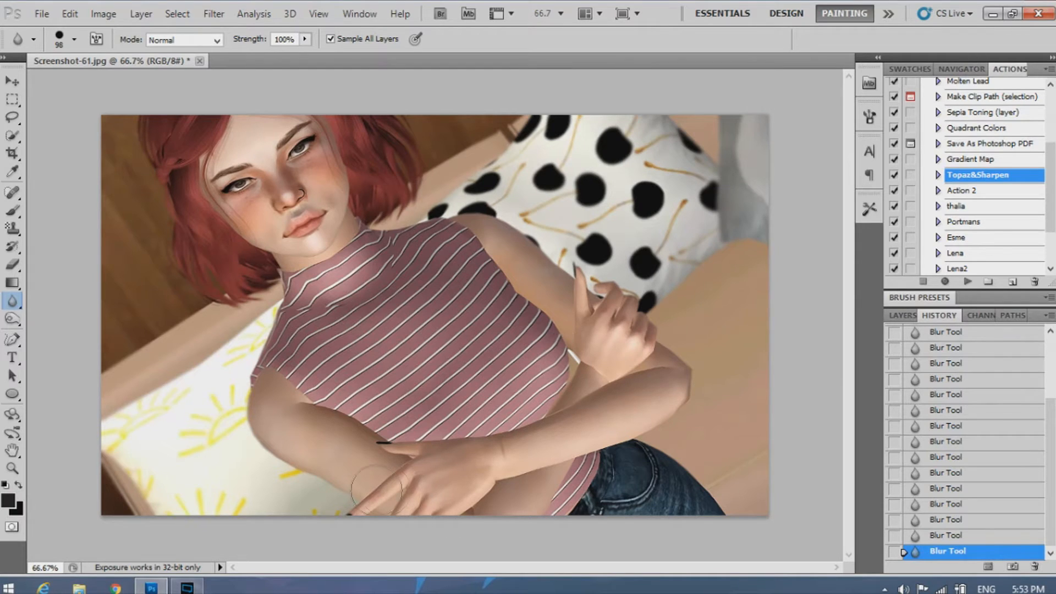
# Step: Blur the edges of the sim's lower arm, shoulder and raised hand
pyautogui.moveTo(371, 492); pyautogui.dragTo(269, 384)
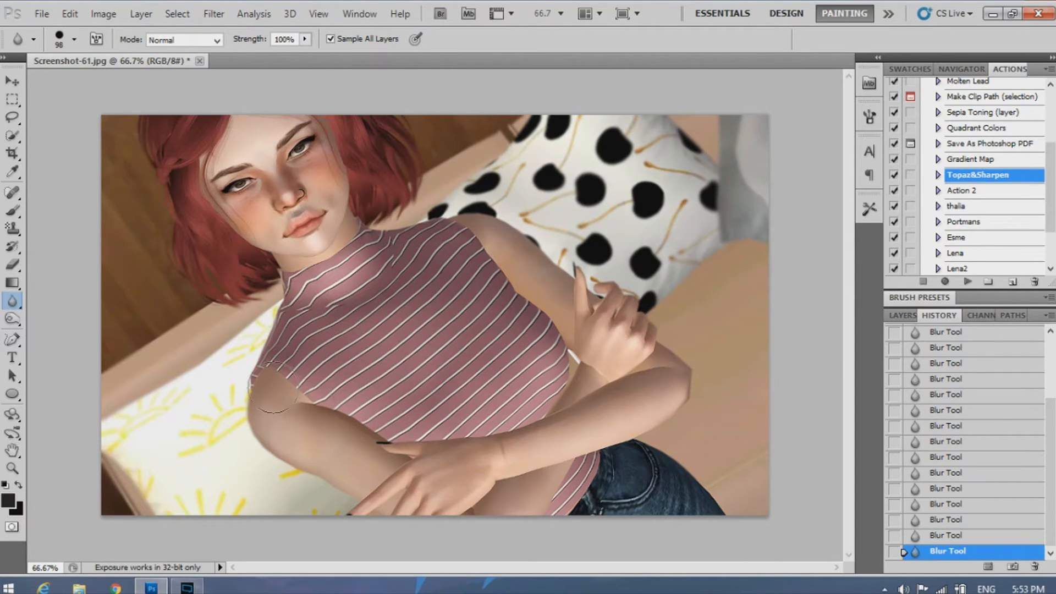
pyautogui.moveTo(179, 228)
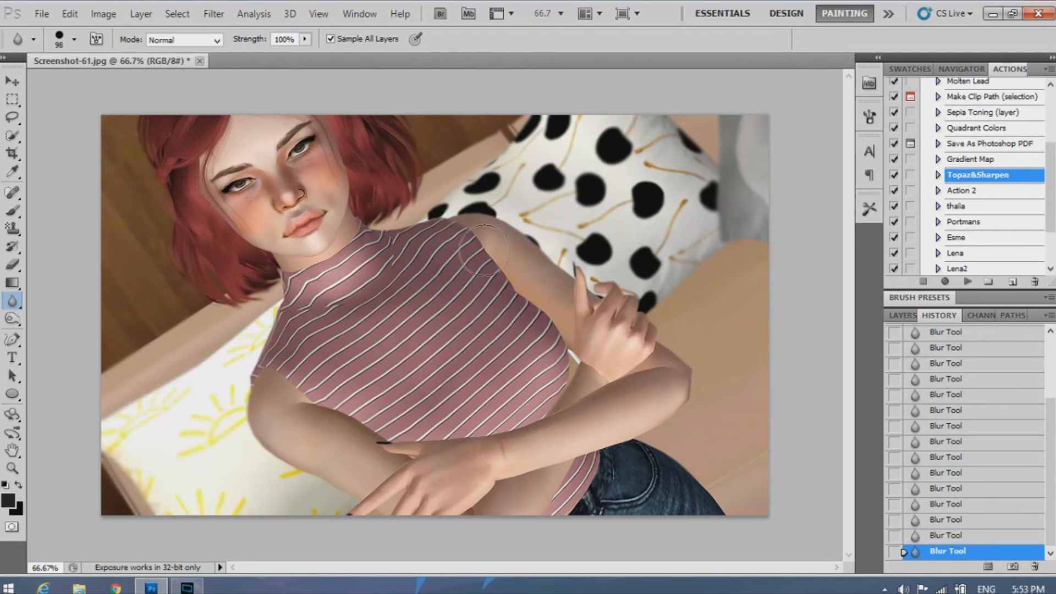
pyautogui.moveTo(482, 253); pyautogui.dragTo(610, 330)
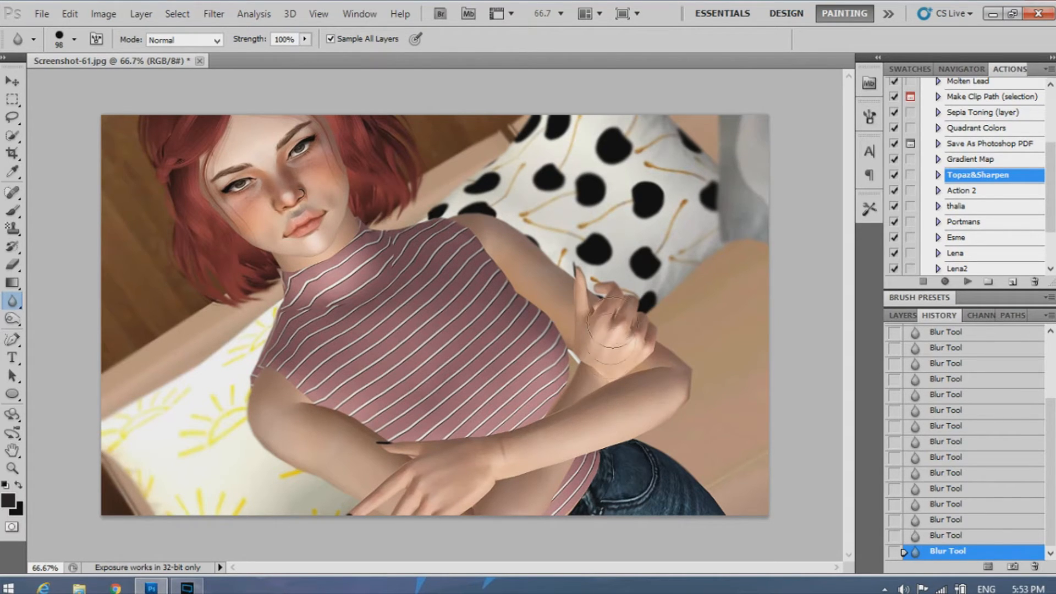
pyautogui.moveTo(609, 327); pyautogui.dragTo(653, 384)
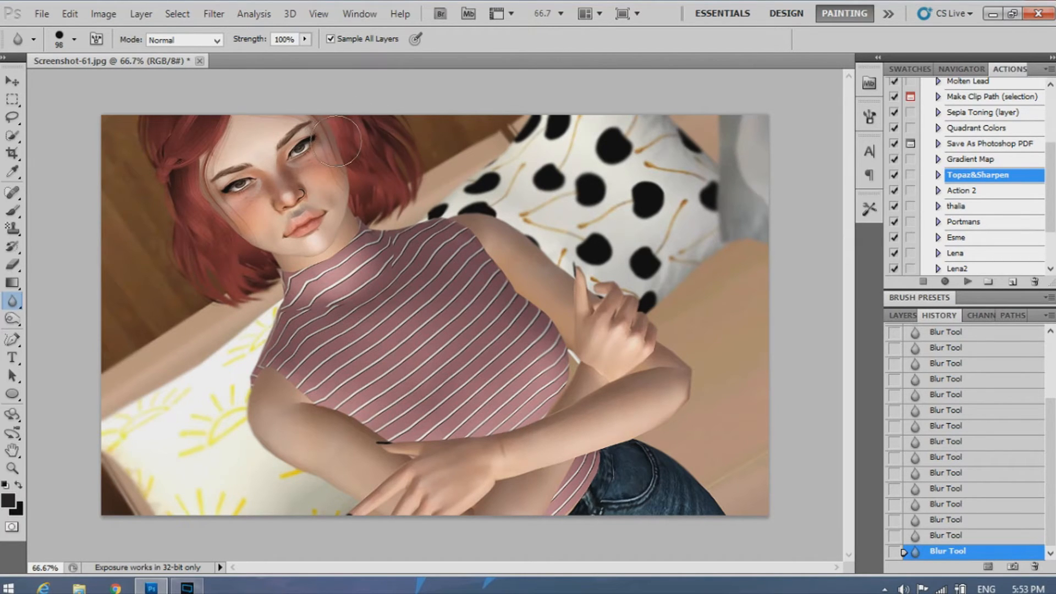
pyautogui.moveTo(182, 158)
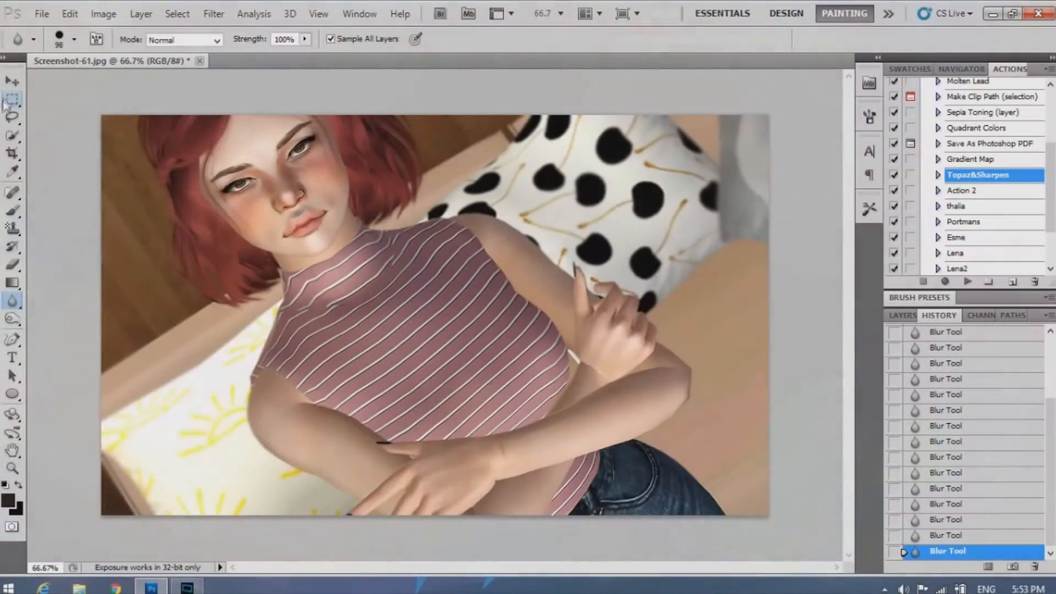
# Step: Apply a Brightness/Contrast adjustment with Contrast raised to 18
pyautogui.click(103, 13)
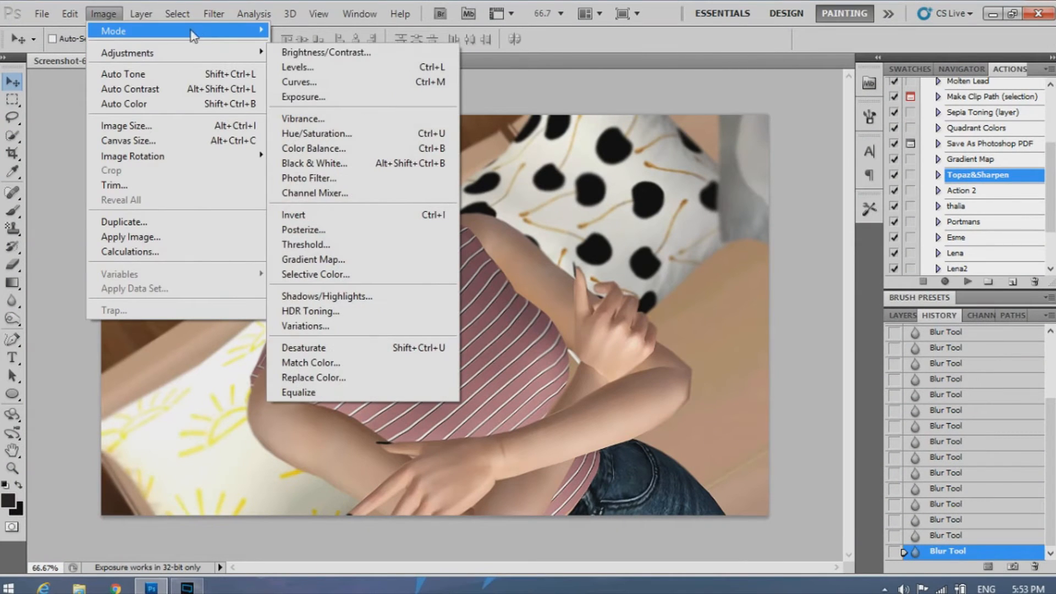
pyautogui.click(325, 52)
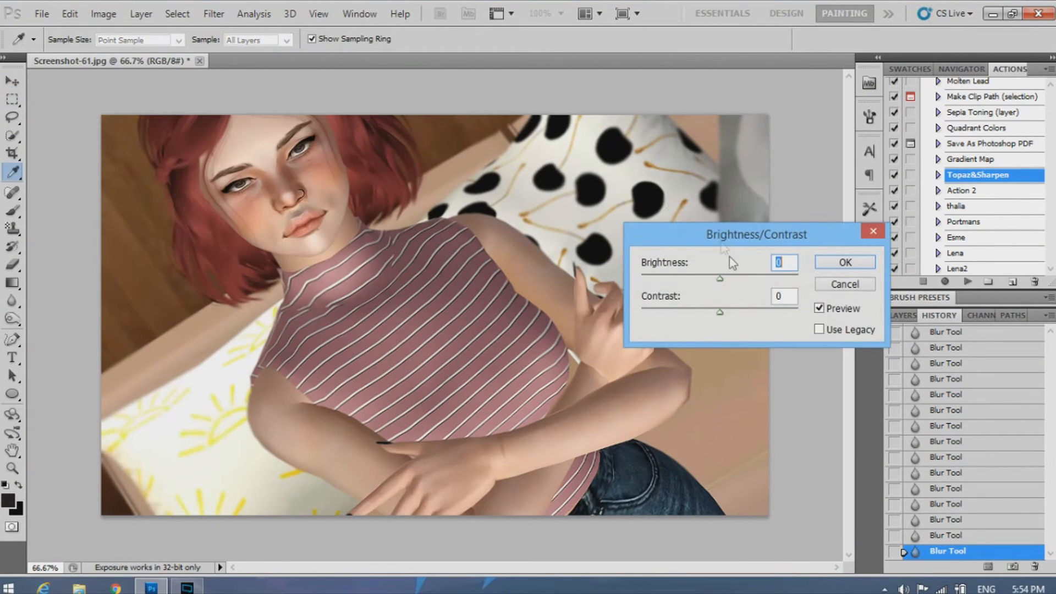
pyautogui.moveTo(719, 312); pyautogui.dragTo(739, 313)
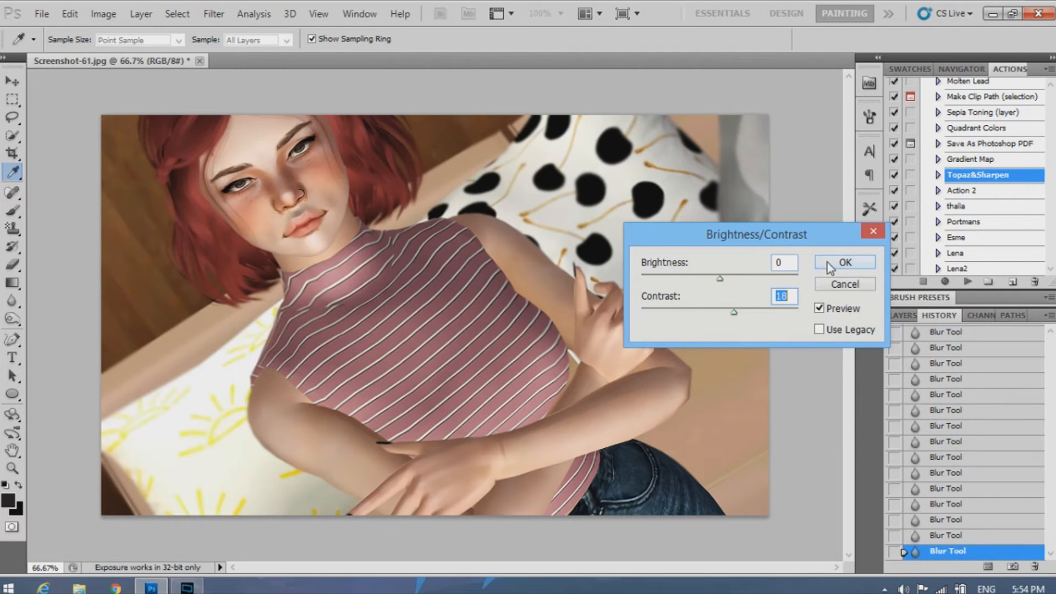
pyautogui.click(844, 262)
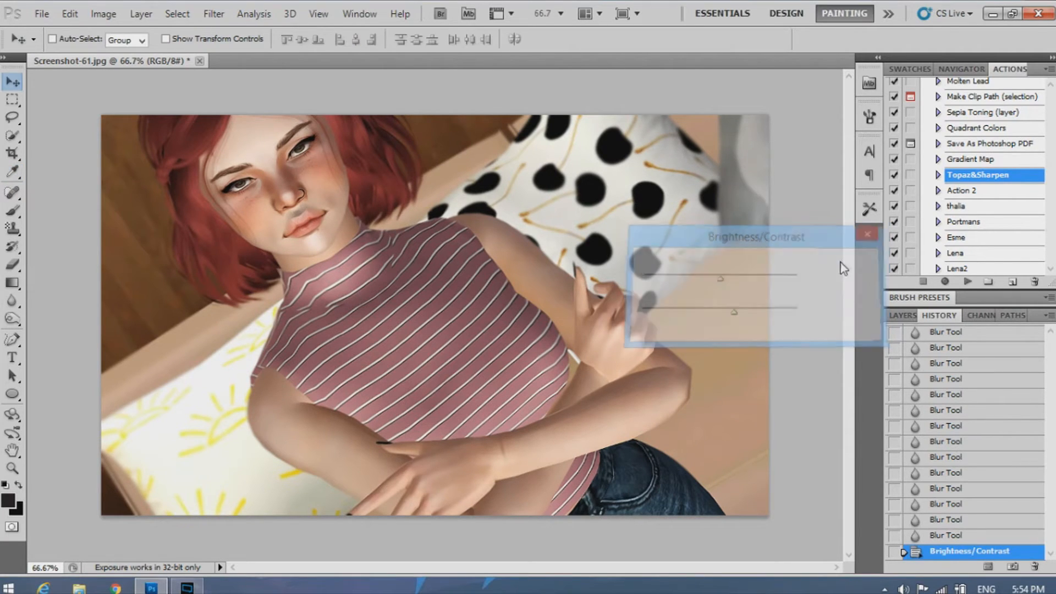
# Step: Bring up the Vibrance adjustment to boost the photo's colour
pyautogui.click(103, 13)
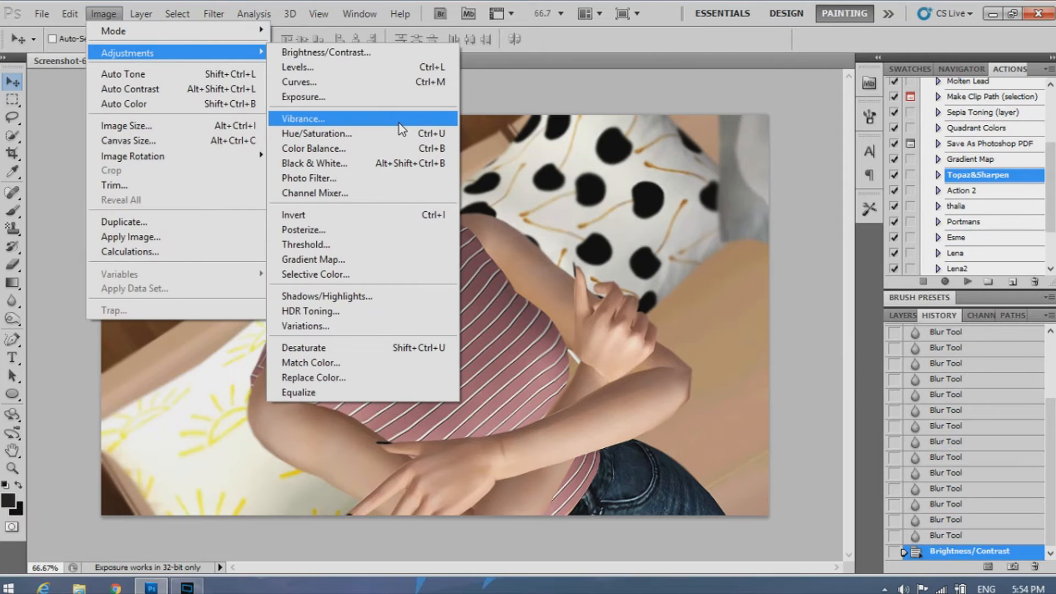
pyautogui.click(301, 119)
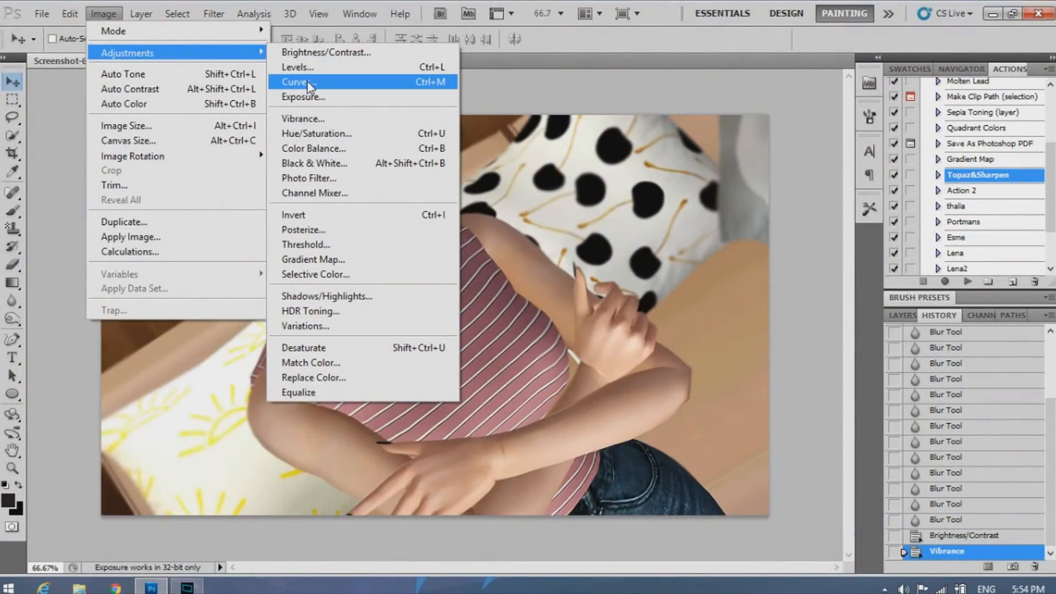
# Step: Apply Lighting Effects with the 2 O'clock Spotlight style, fine-tuning the spotlight
pyautogui.click(214, 13)
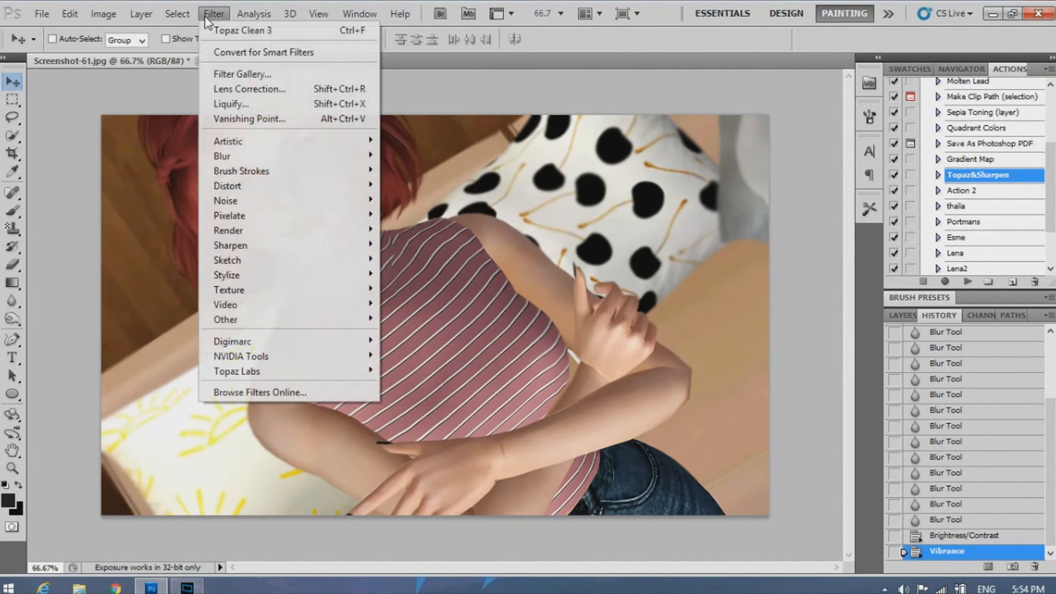
pyautogui.moveTo(227, 230)
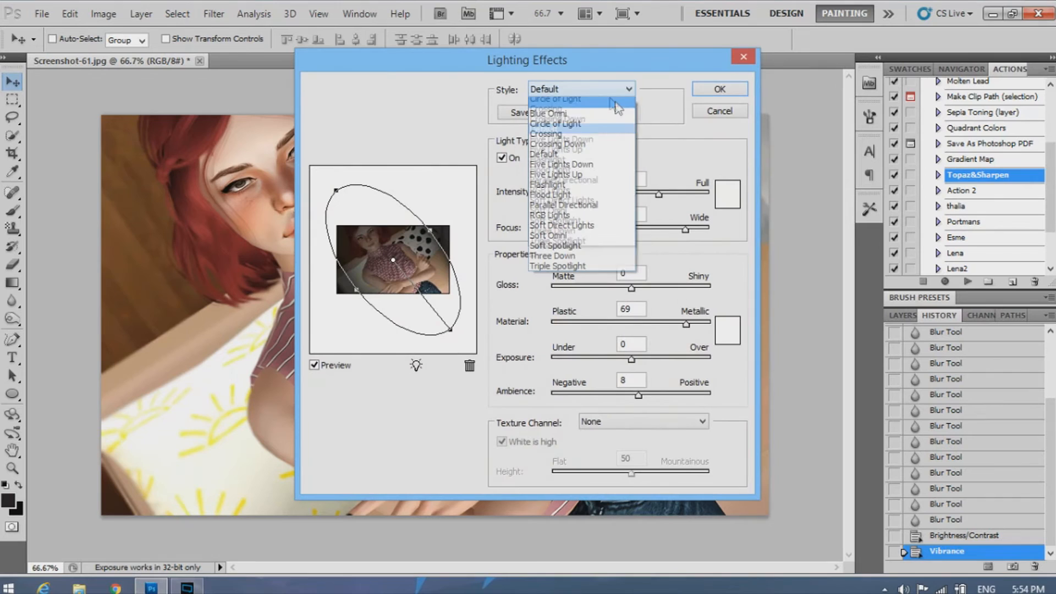
pyautogui.click(559, 98)
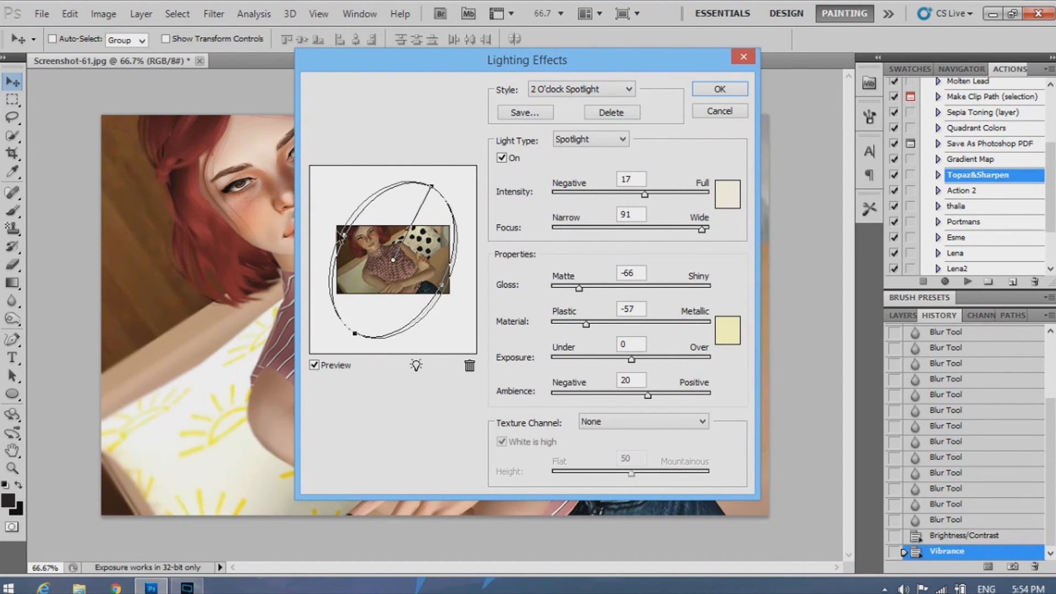
pyautogui.moveTo(343, 233); pyautogui.dragTo(331, 227)
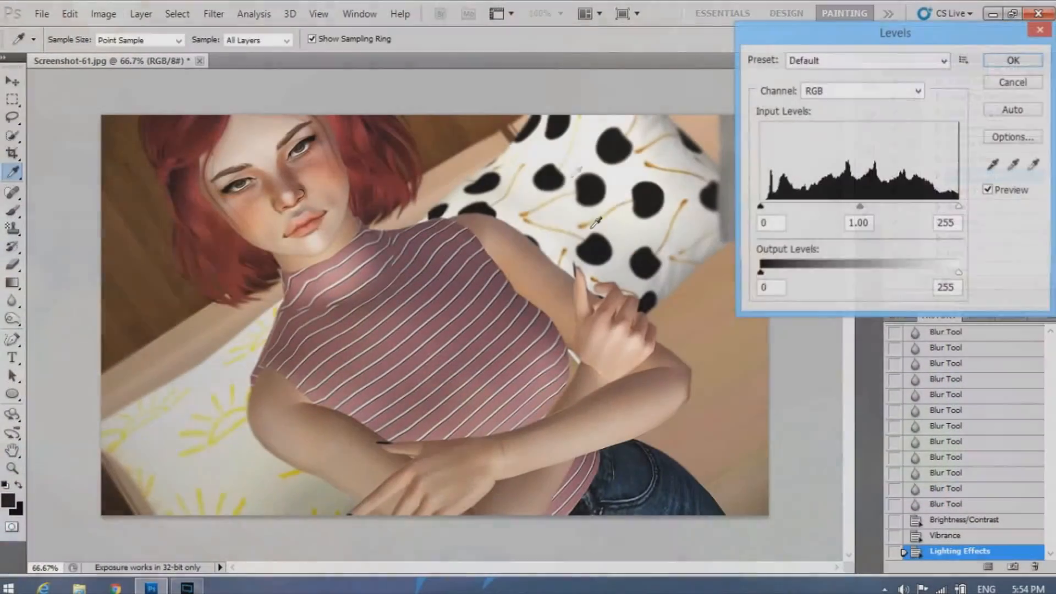
# Step: Apply Levels with input black nudged up and output black at 16
pyautogui.moveTo(762, 206); pyautogui.dragTo(768, 206)
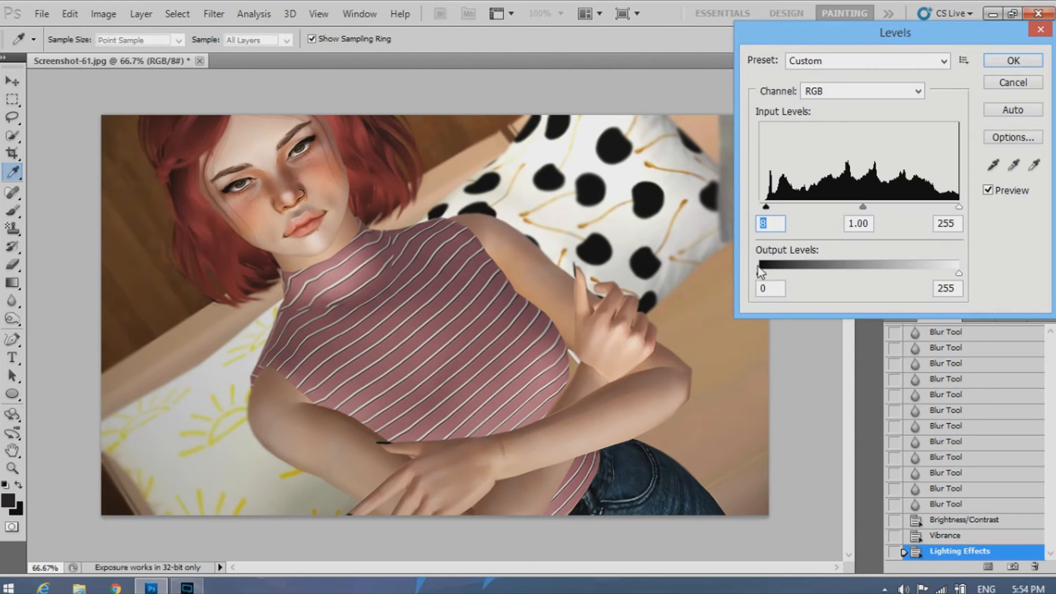
pyautogui.moveTo(763, 272); pyautogui.dragTo(790, 271)
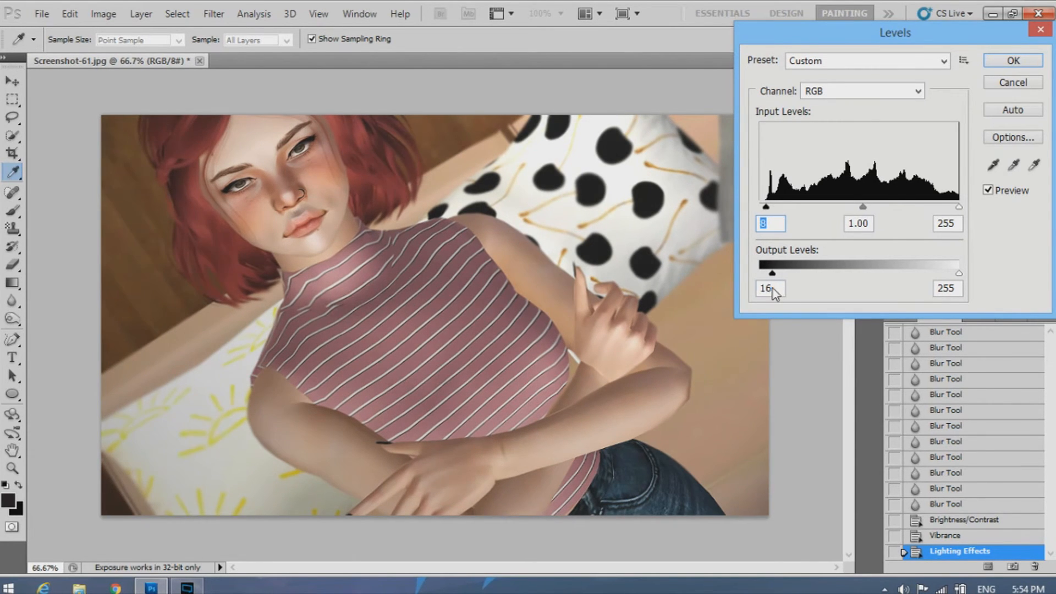
pyautogui.click(1013, 61)
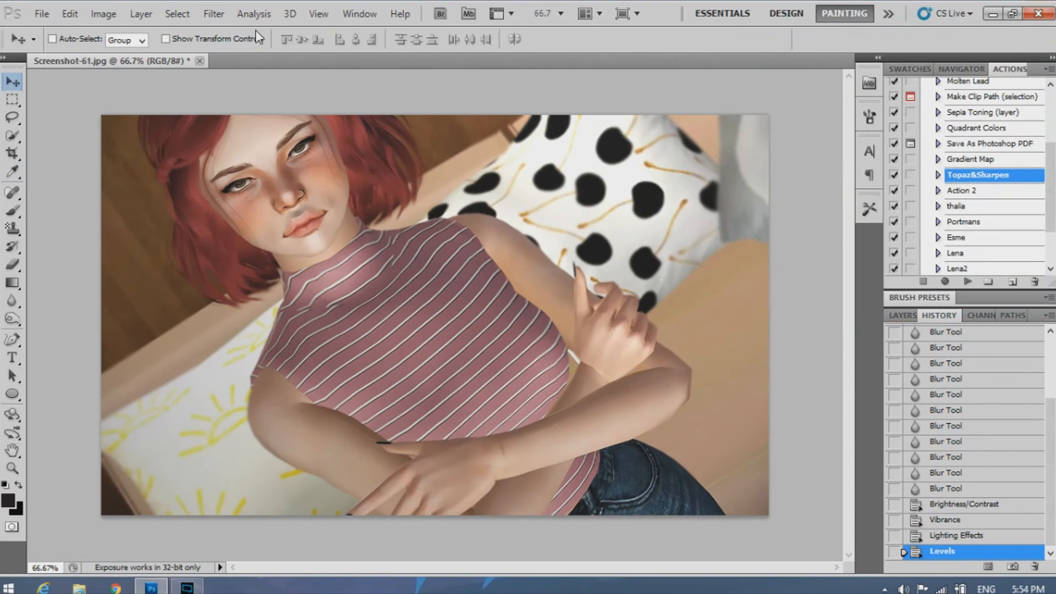
pyautogui.click(103, 13)
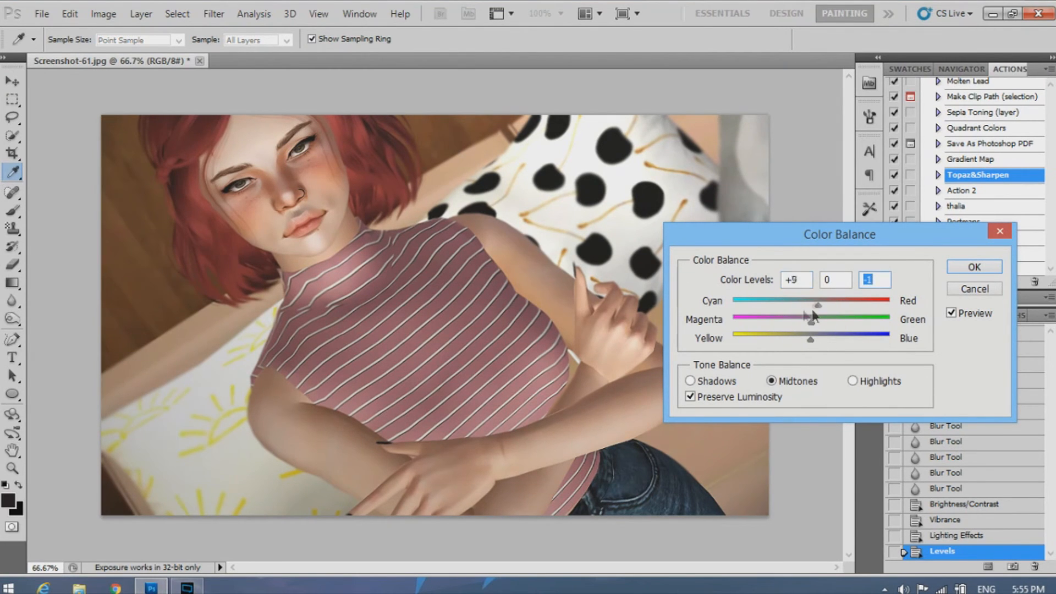
# Step: Apply Color Balance with midtones set to +2, 0, +6
pyautogui.moveTo(819, 304); pyautogui.dragTo(793, 305)
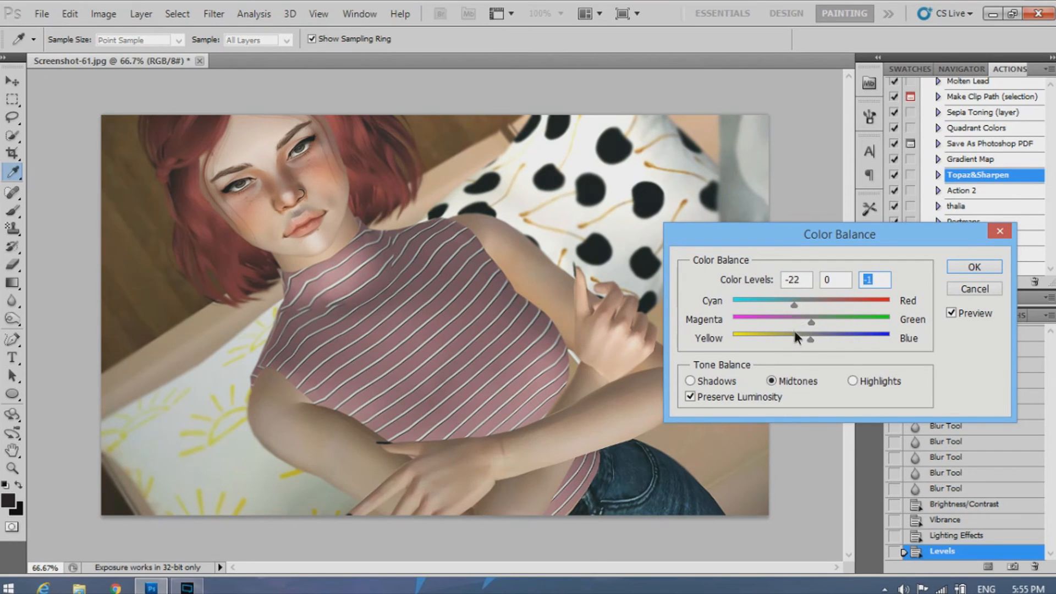
pyautogui.moveTo(793, 305); pyautogui.dragTo(813, 305)
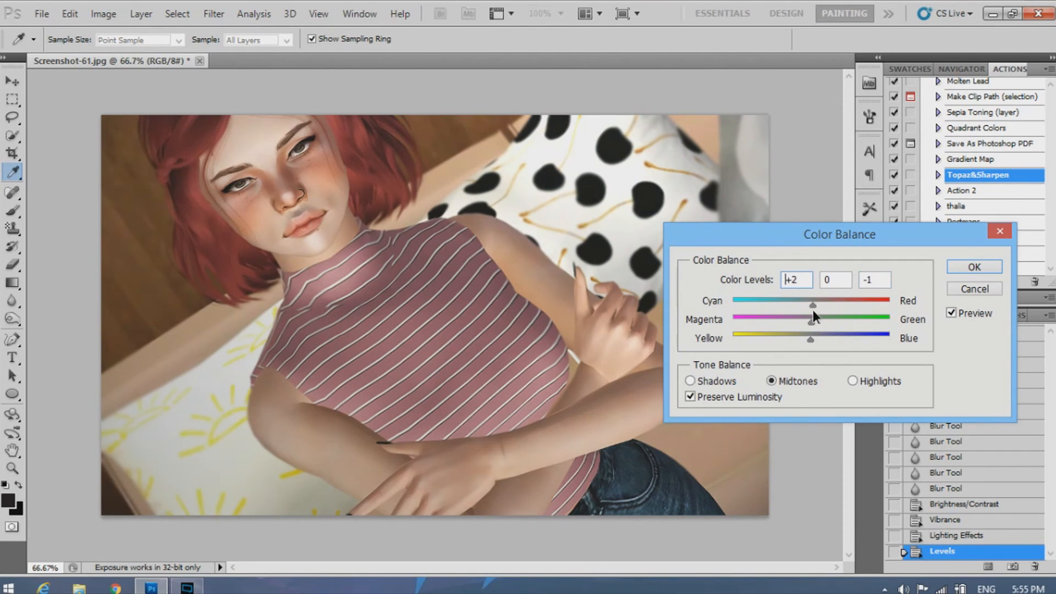
pyautogui.moveTo(811, 340); pyautogui.dragTo(820, 340)
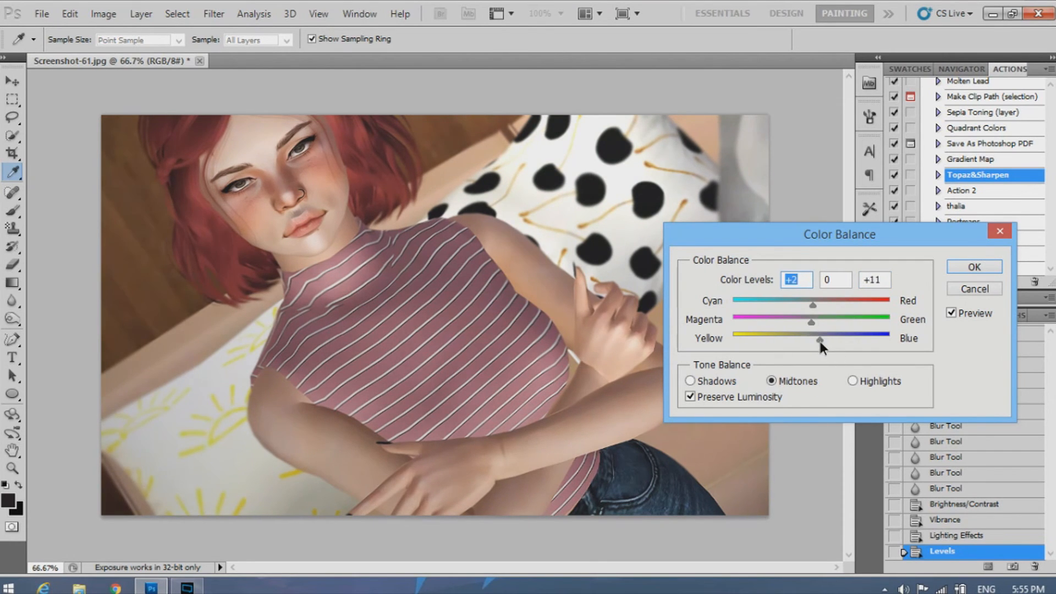
pyautogui.moveTo(820, 341); pyautogui.dragTo(810, 341)
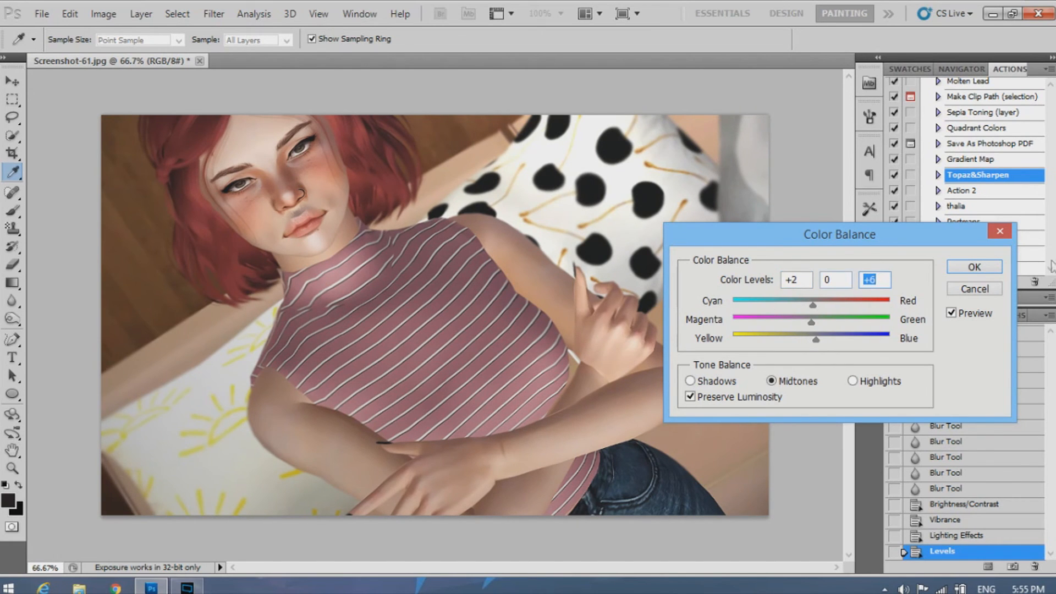
pyautogui.click(973, 266)
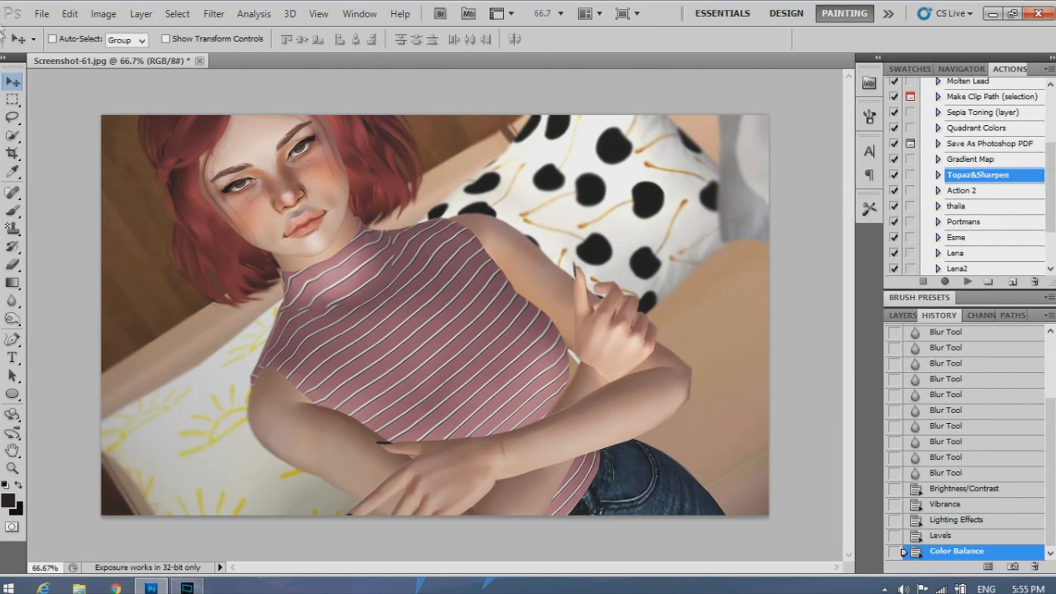